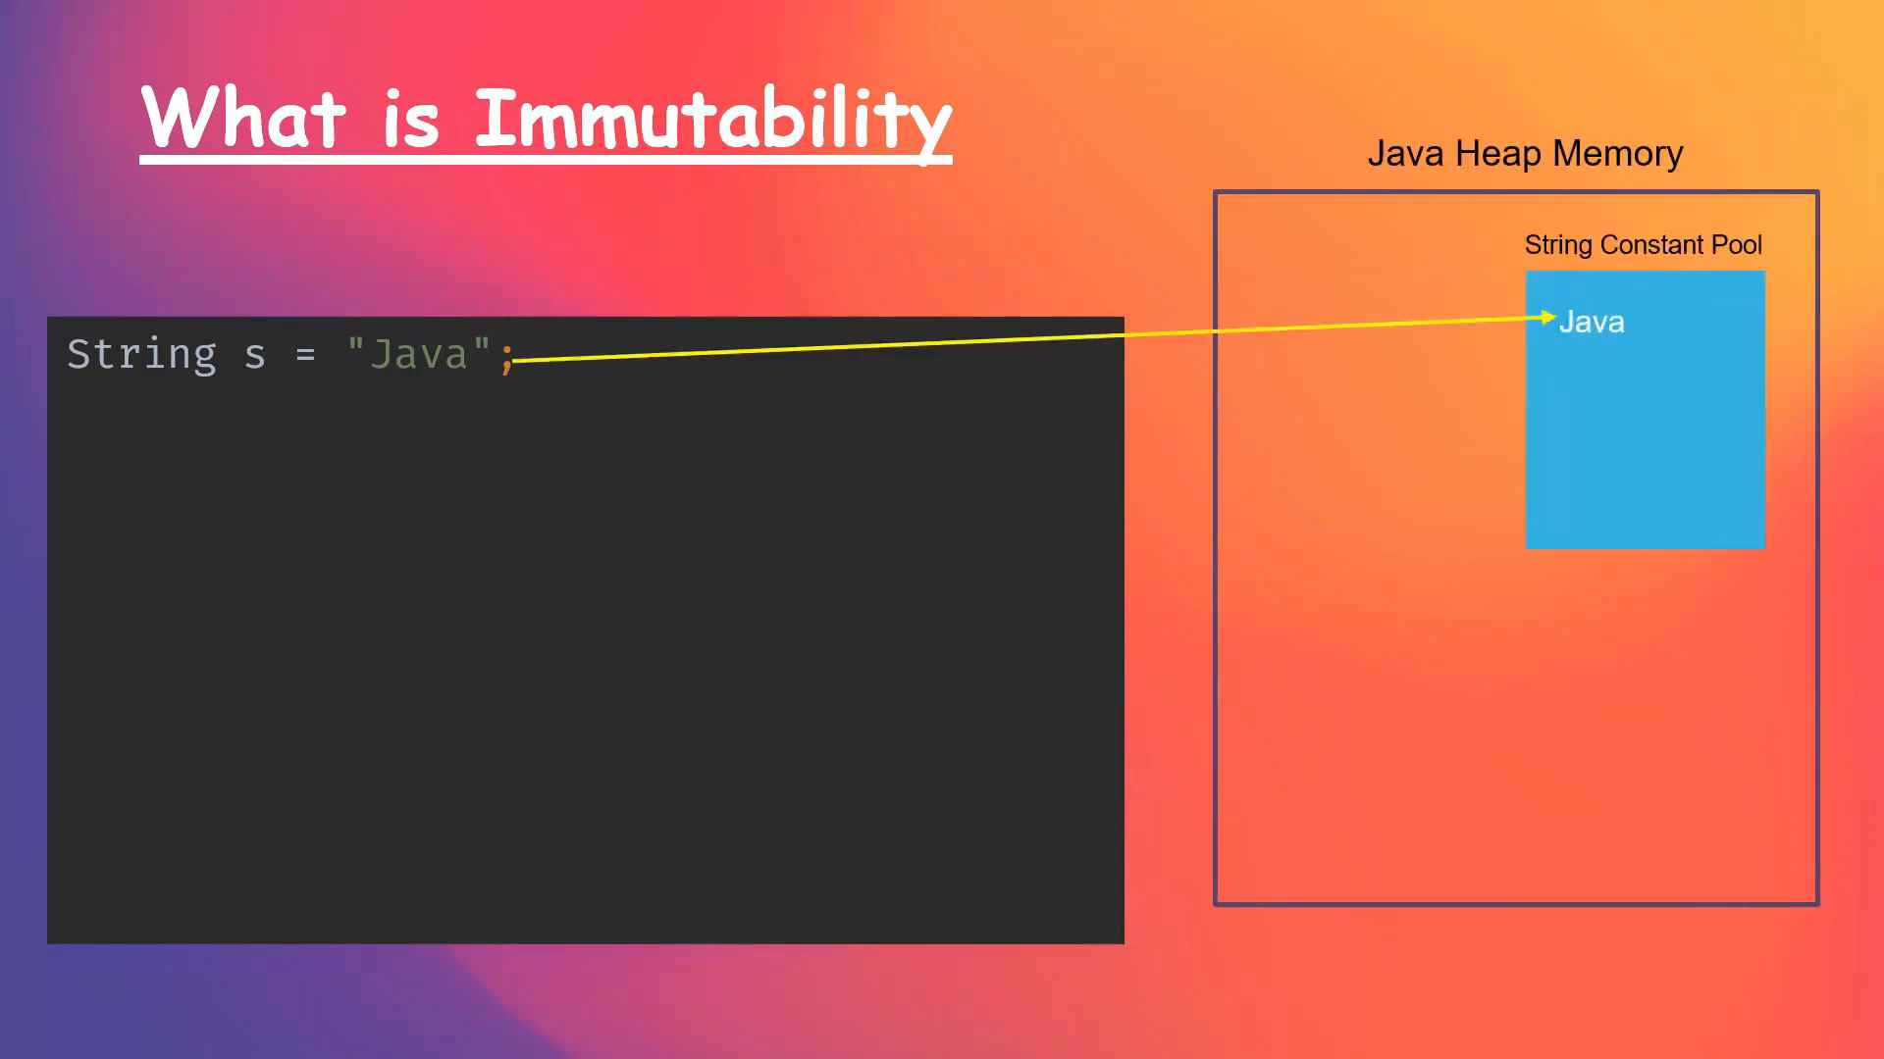
Reveal the s1 = "Java" literal line and the strObj and strObj1 new String("Java") object lines with their arrows
type("String s1 = \"Java\";")
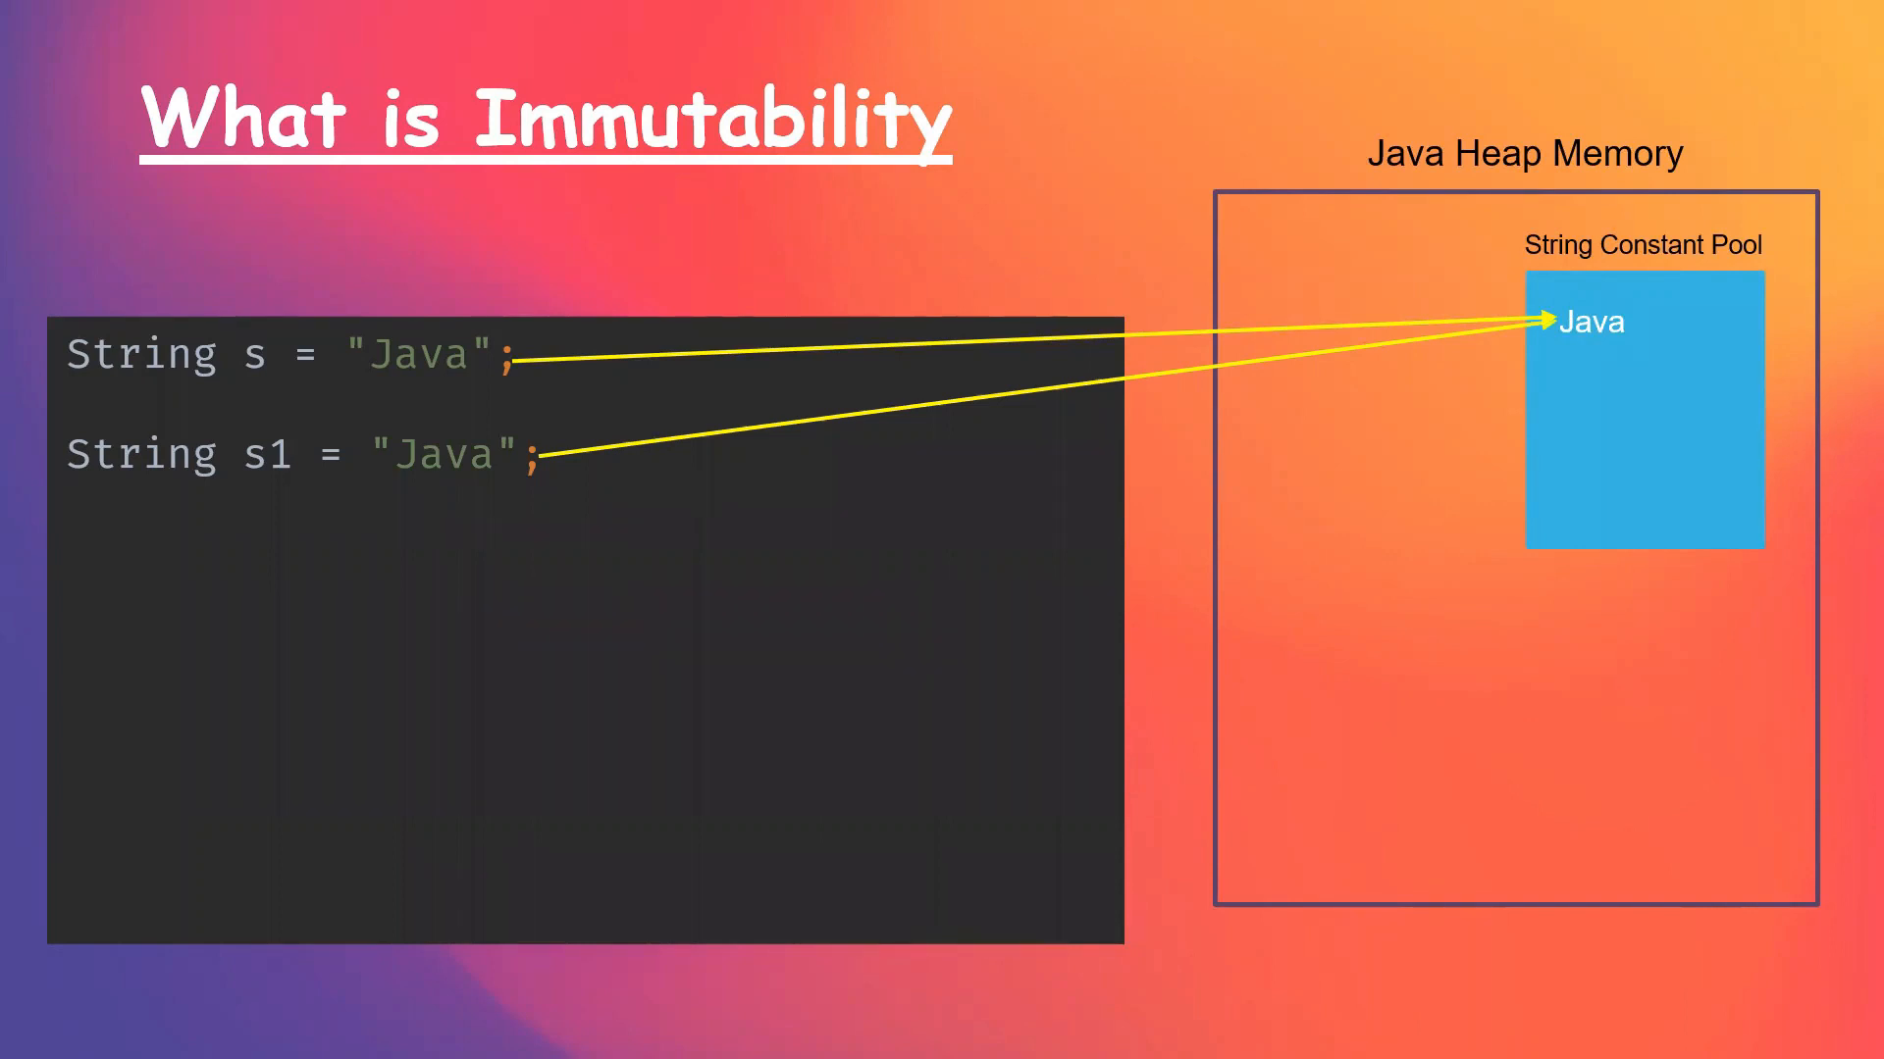
type("String strObj = new String(\"Java\");")
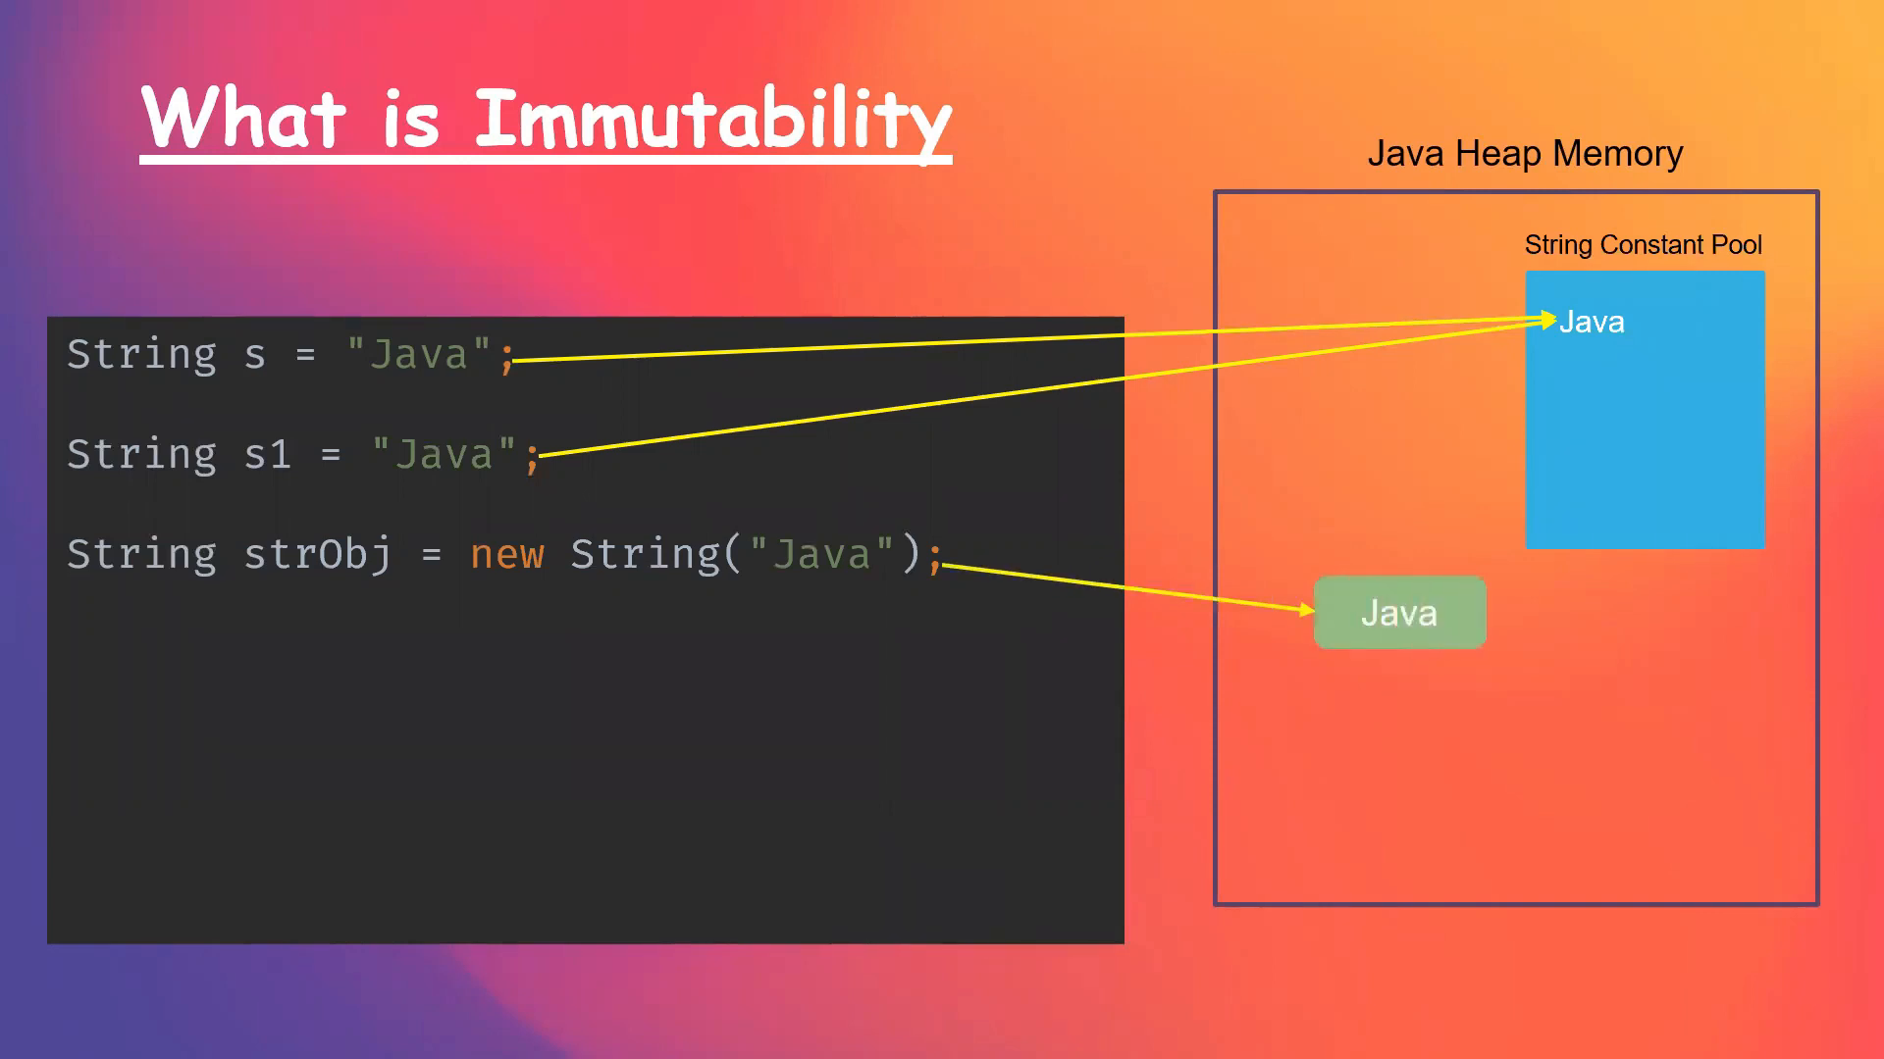
type("String strObj1 = new String(\"Java\");")
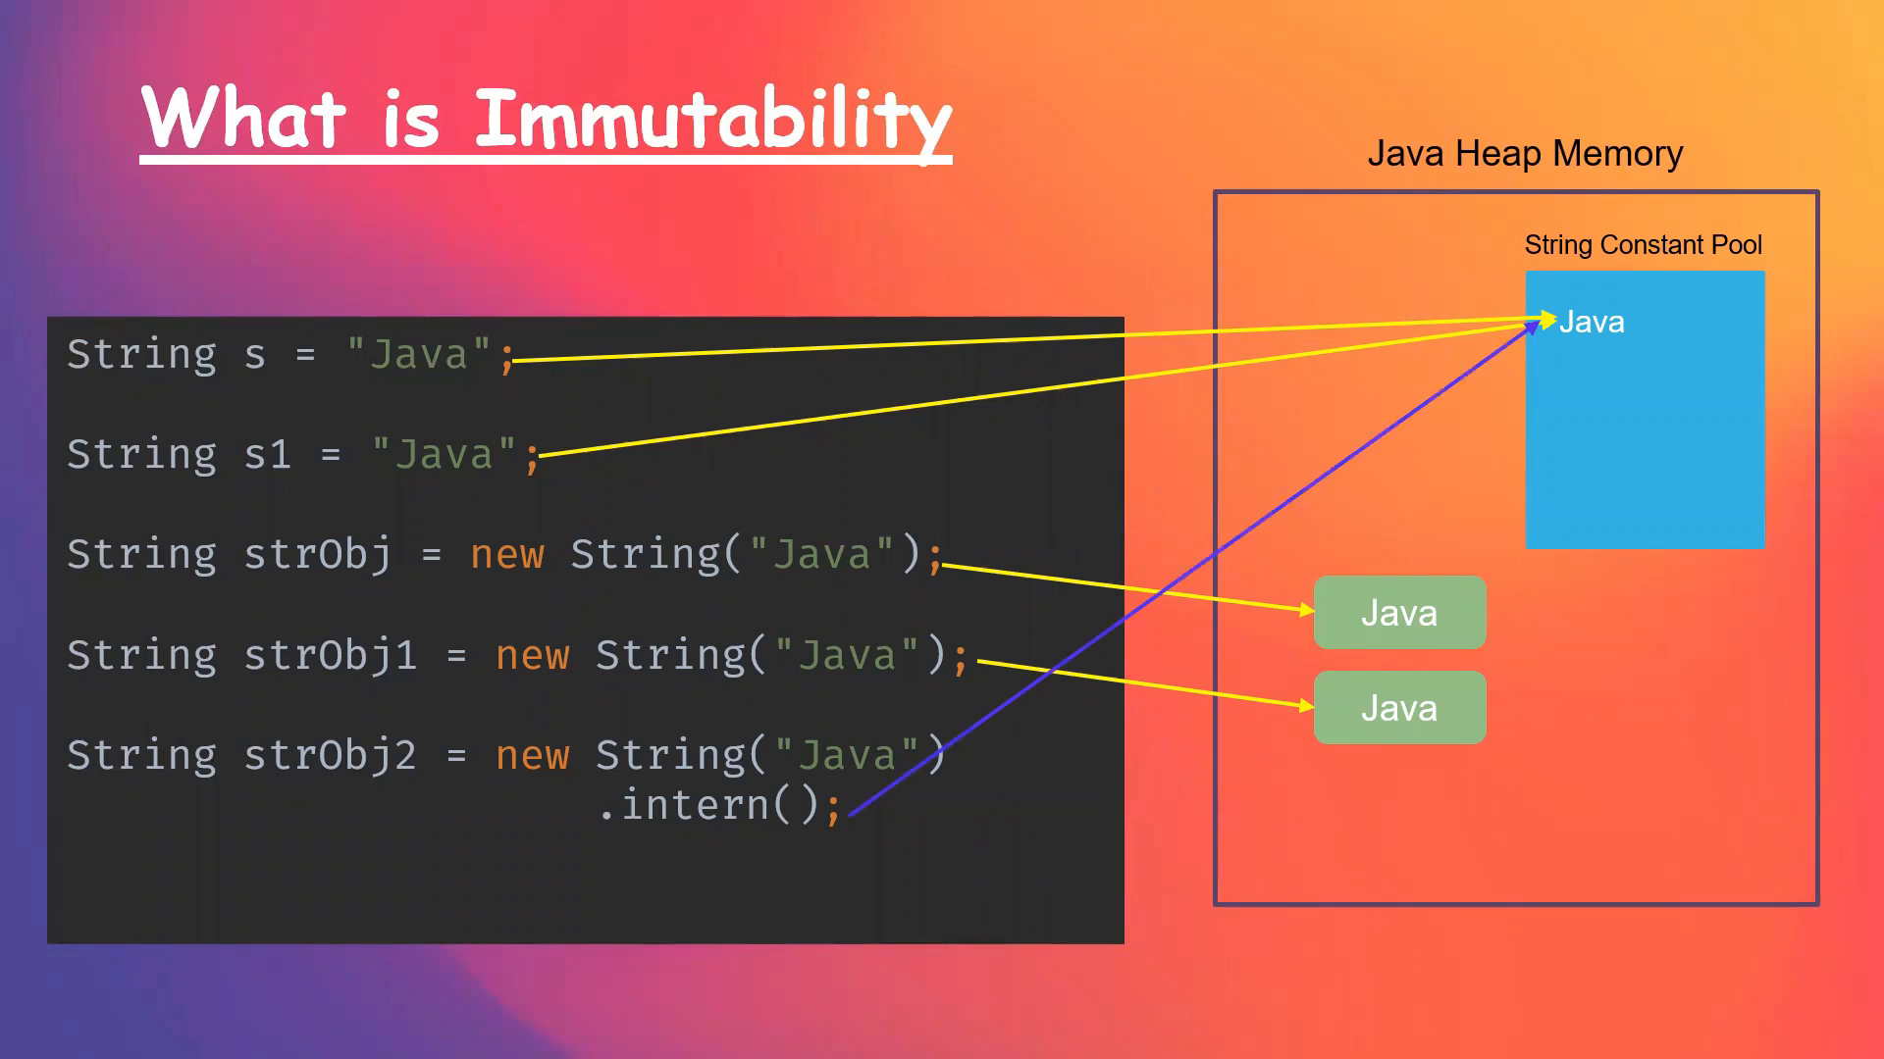
Reveal the s.concat(" Program") line adding "Java Program" to the pool, then advance to the Security slide
type("s.concat(\" Program\");")
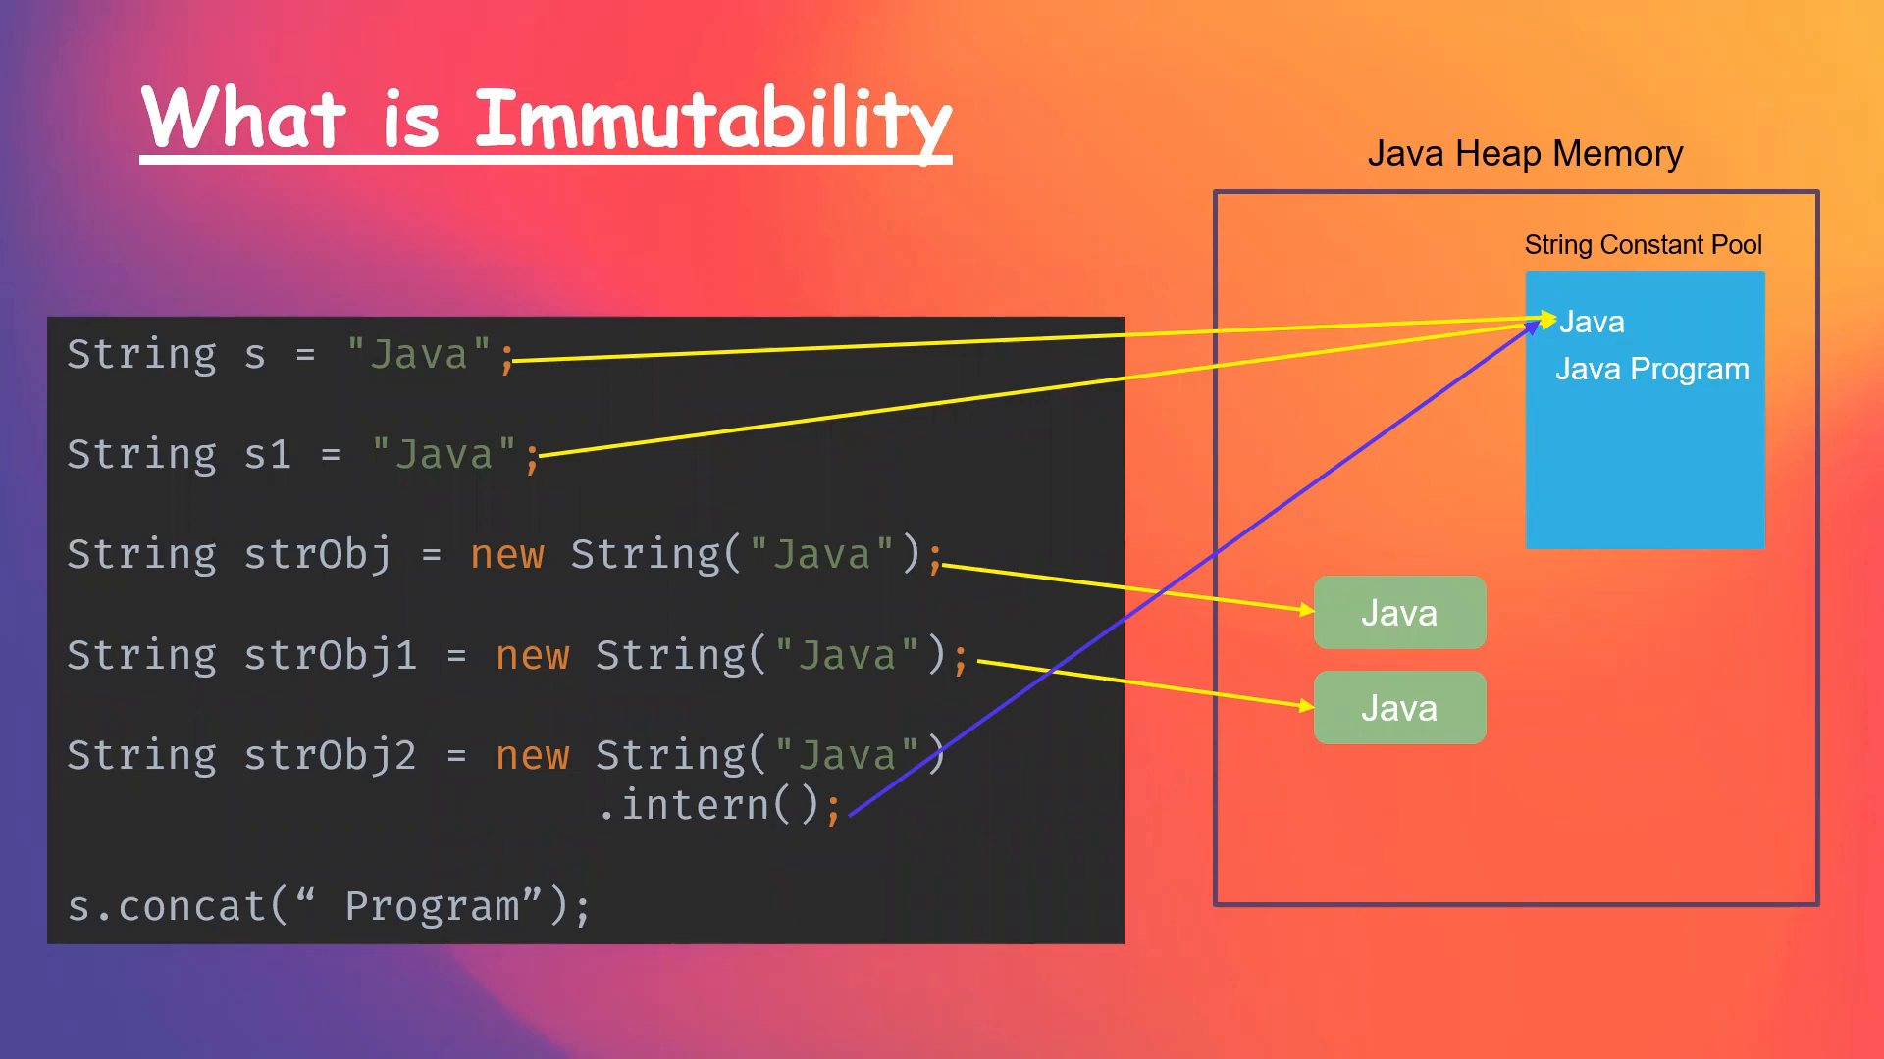
key("Right")
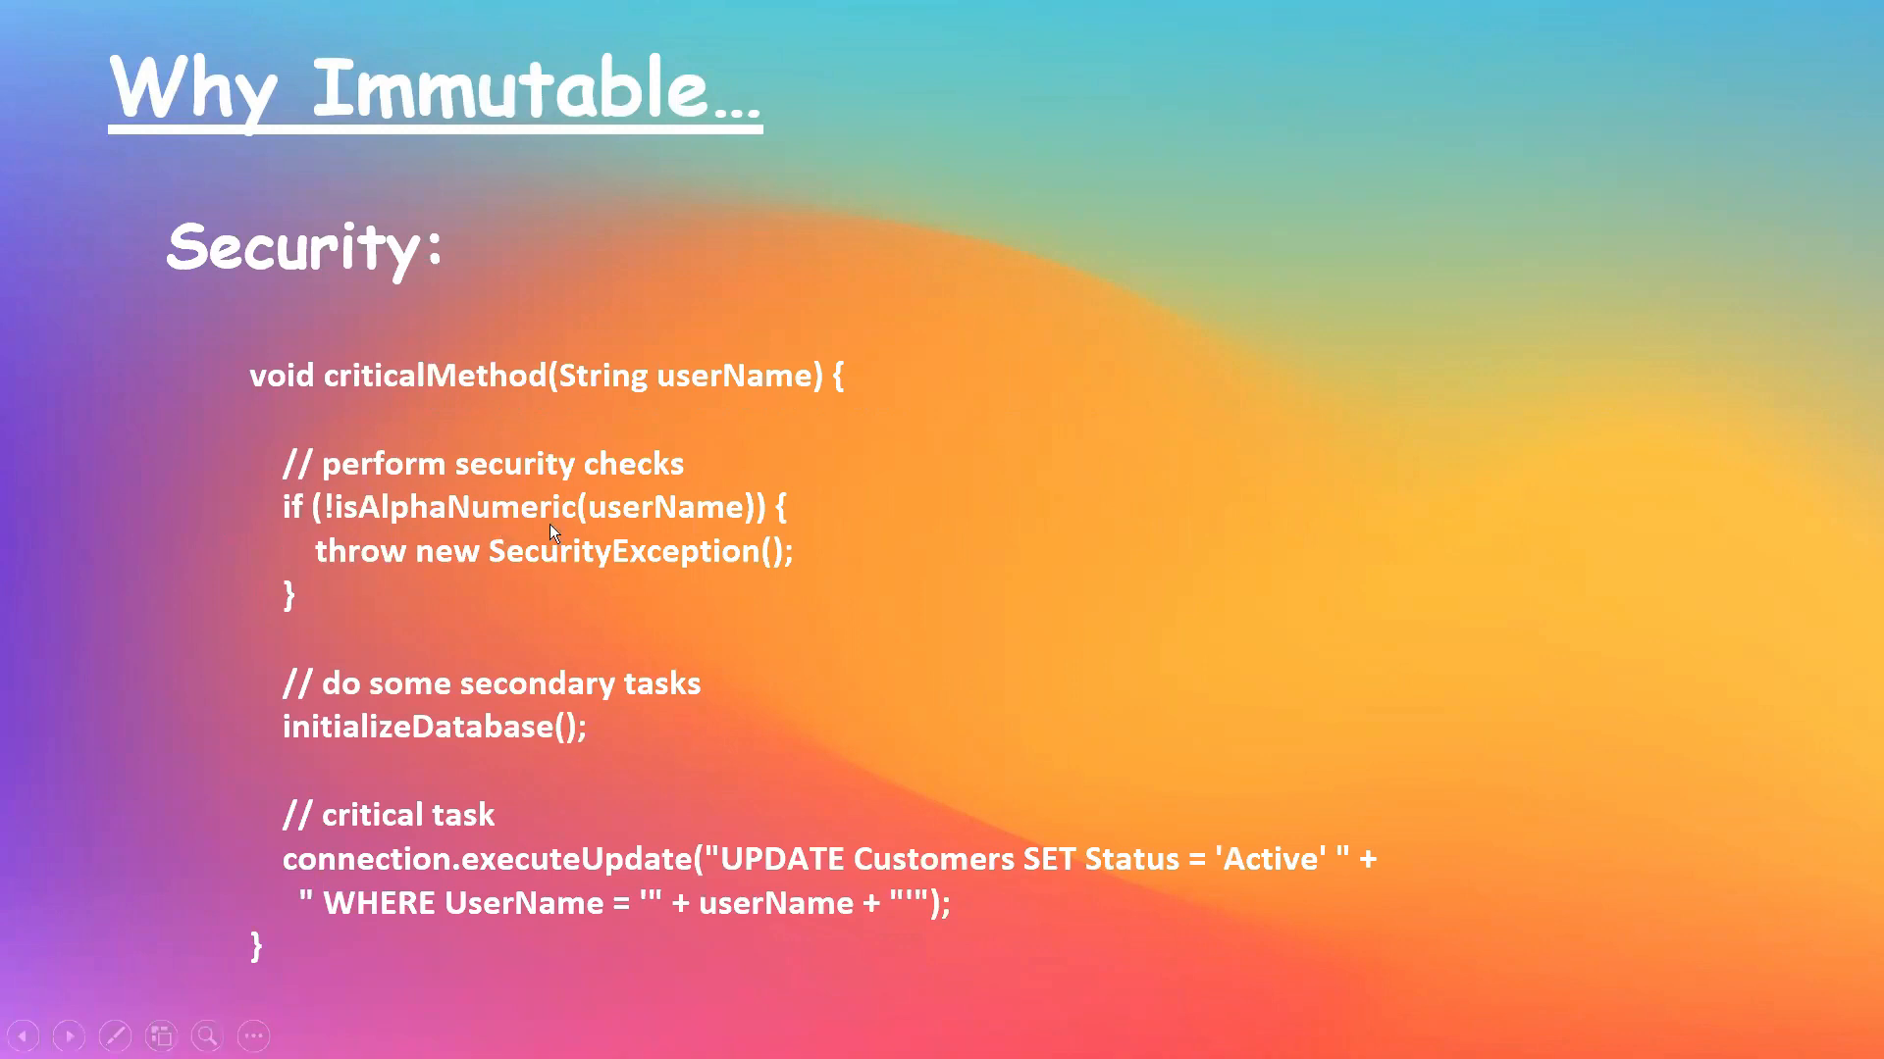
mouse_move(694, 567)
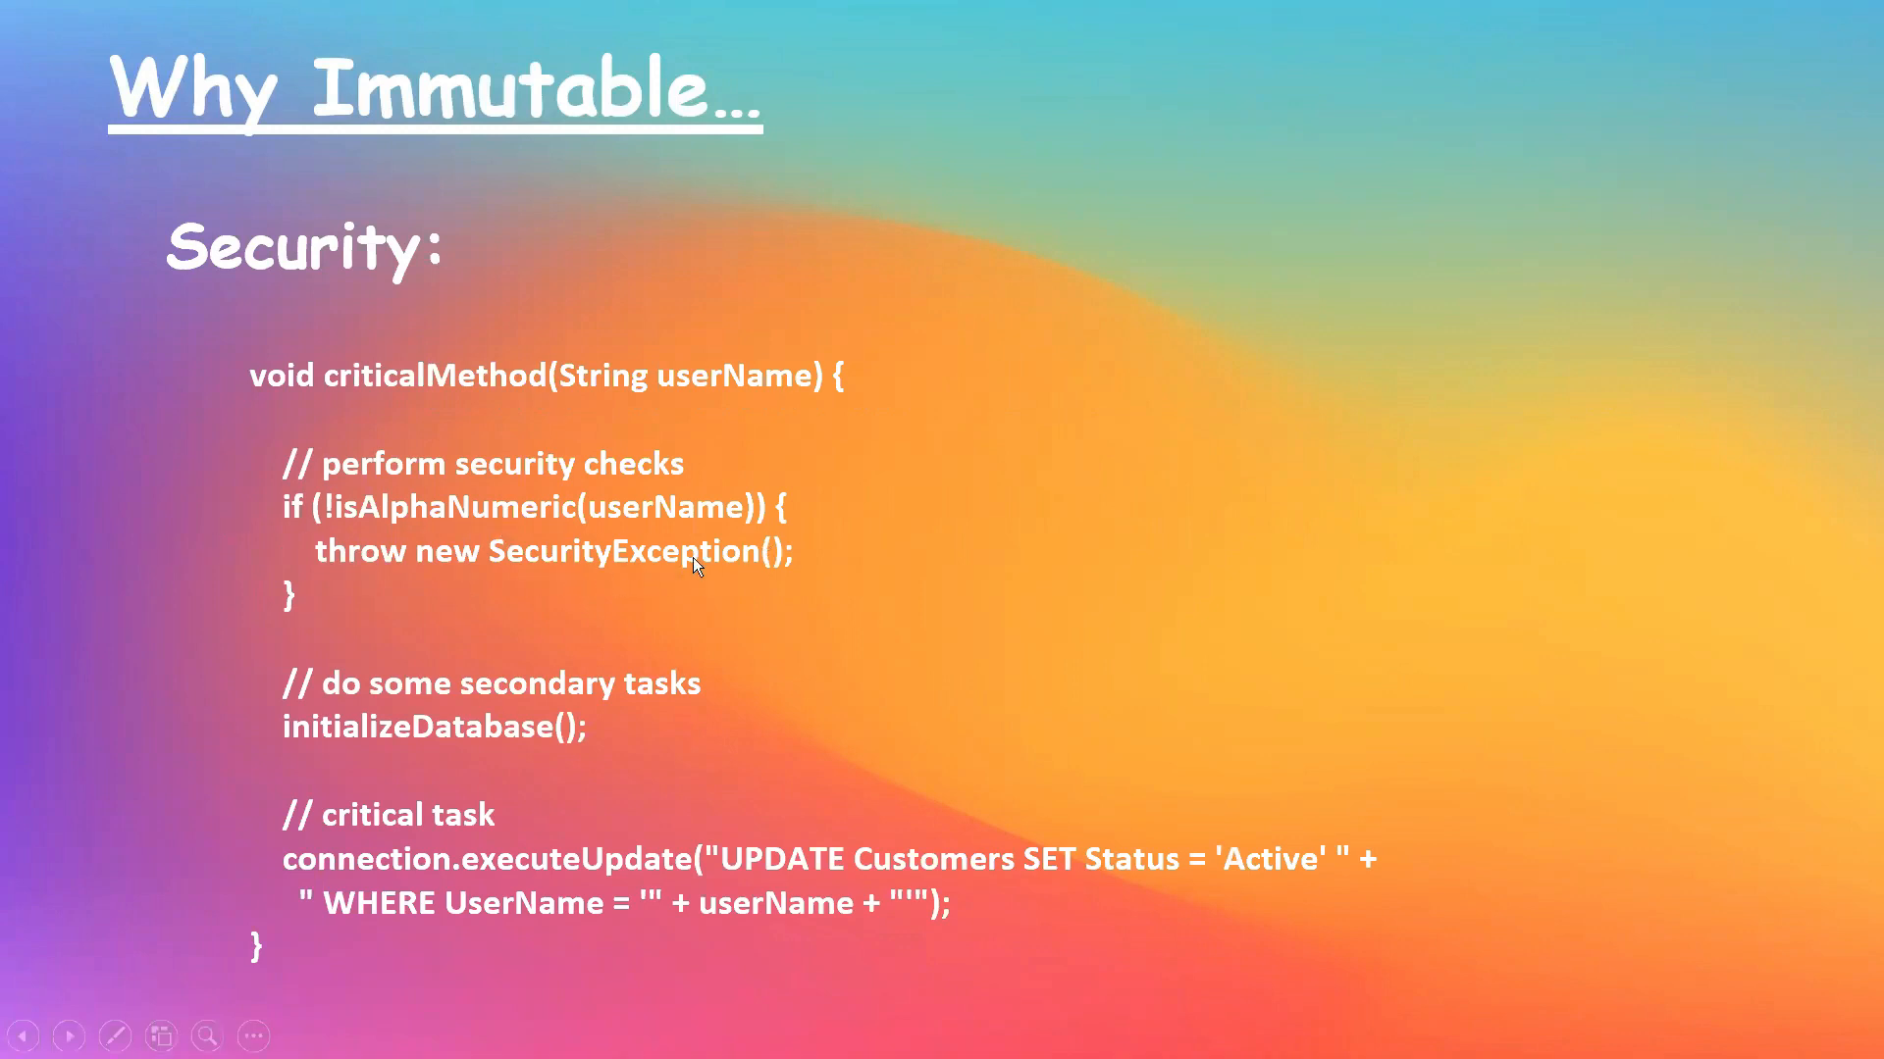
mouse_move(346, 753)
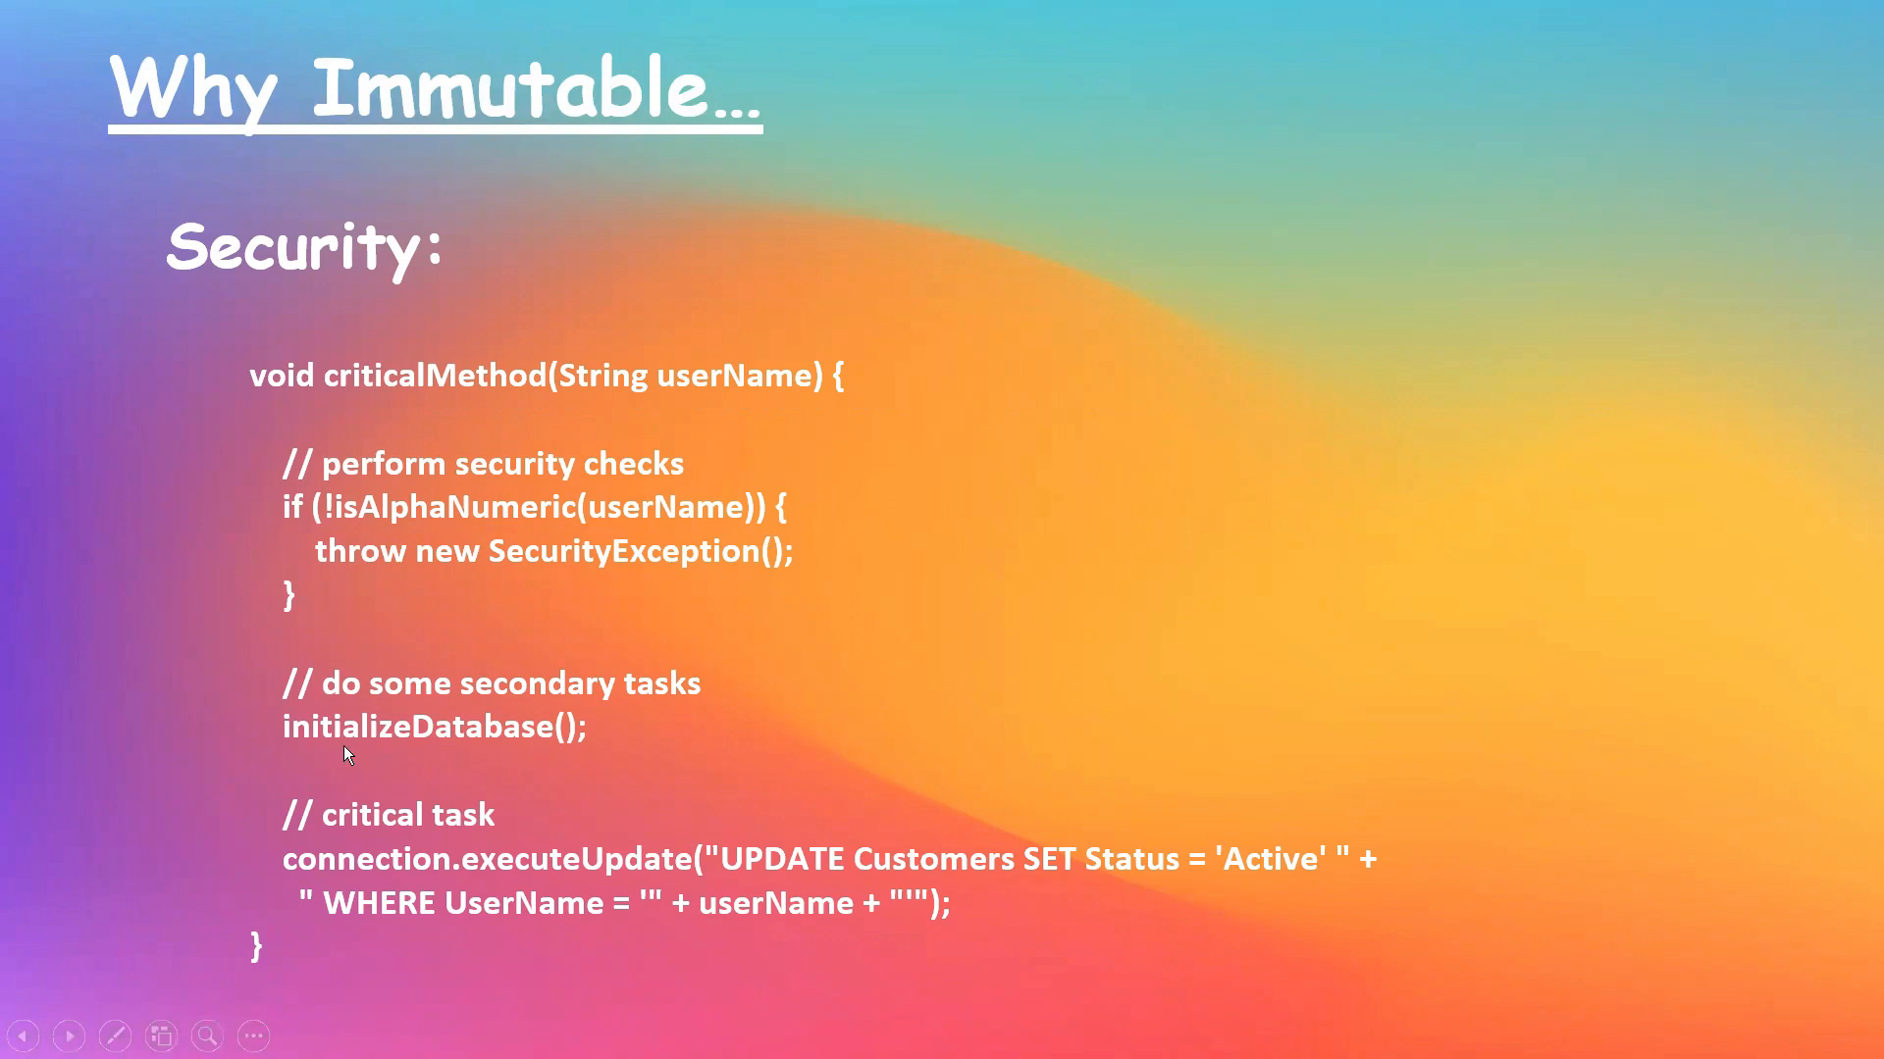
mouse_move(683, 889)
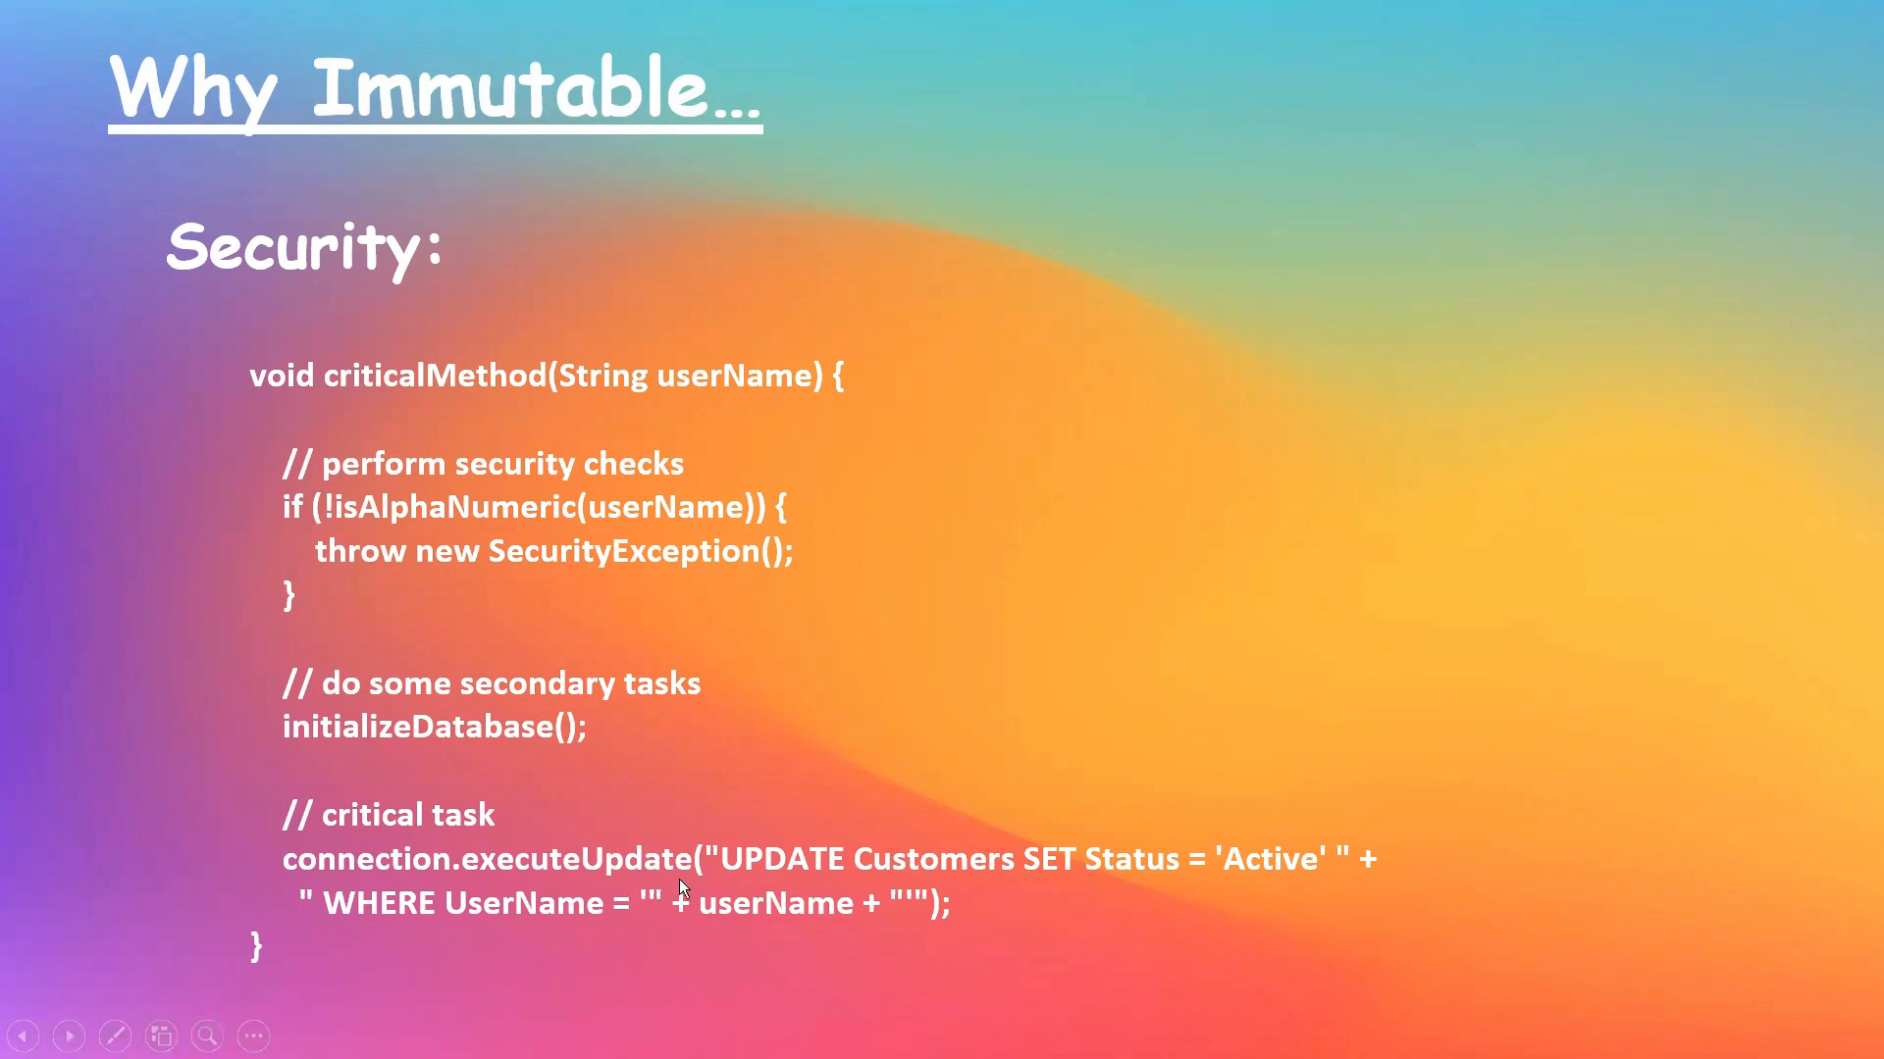
mouse_move(826, 885)
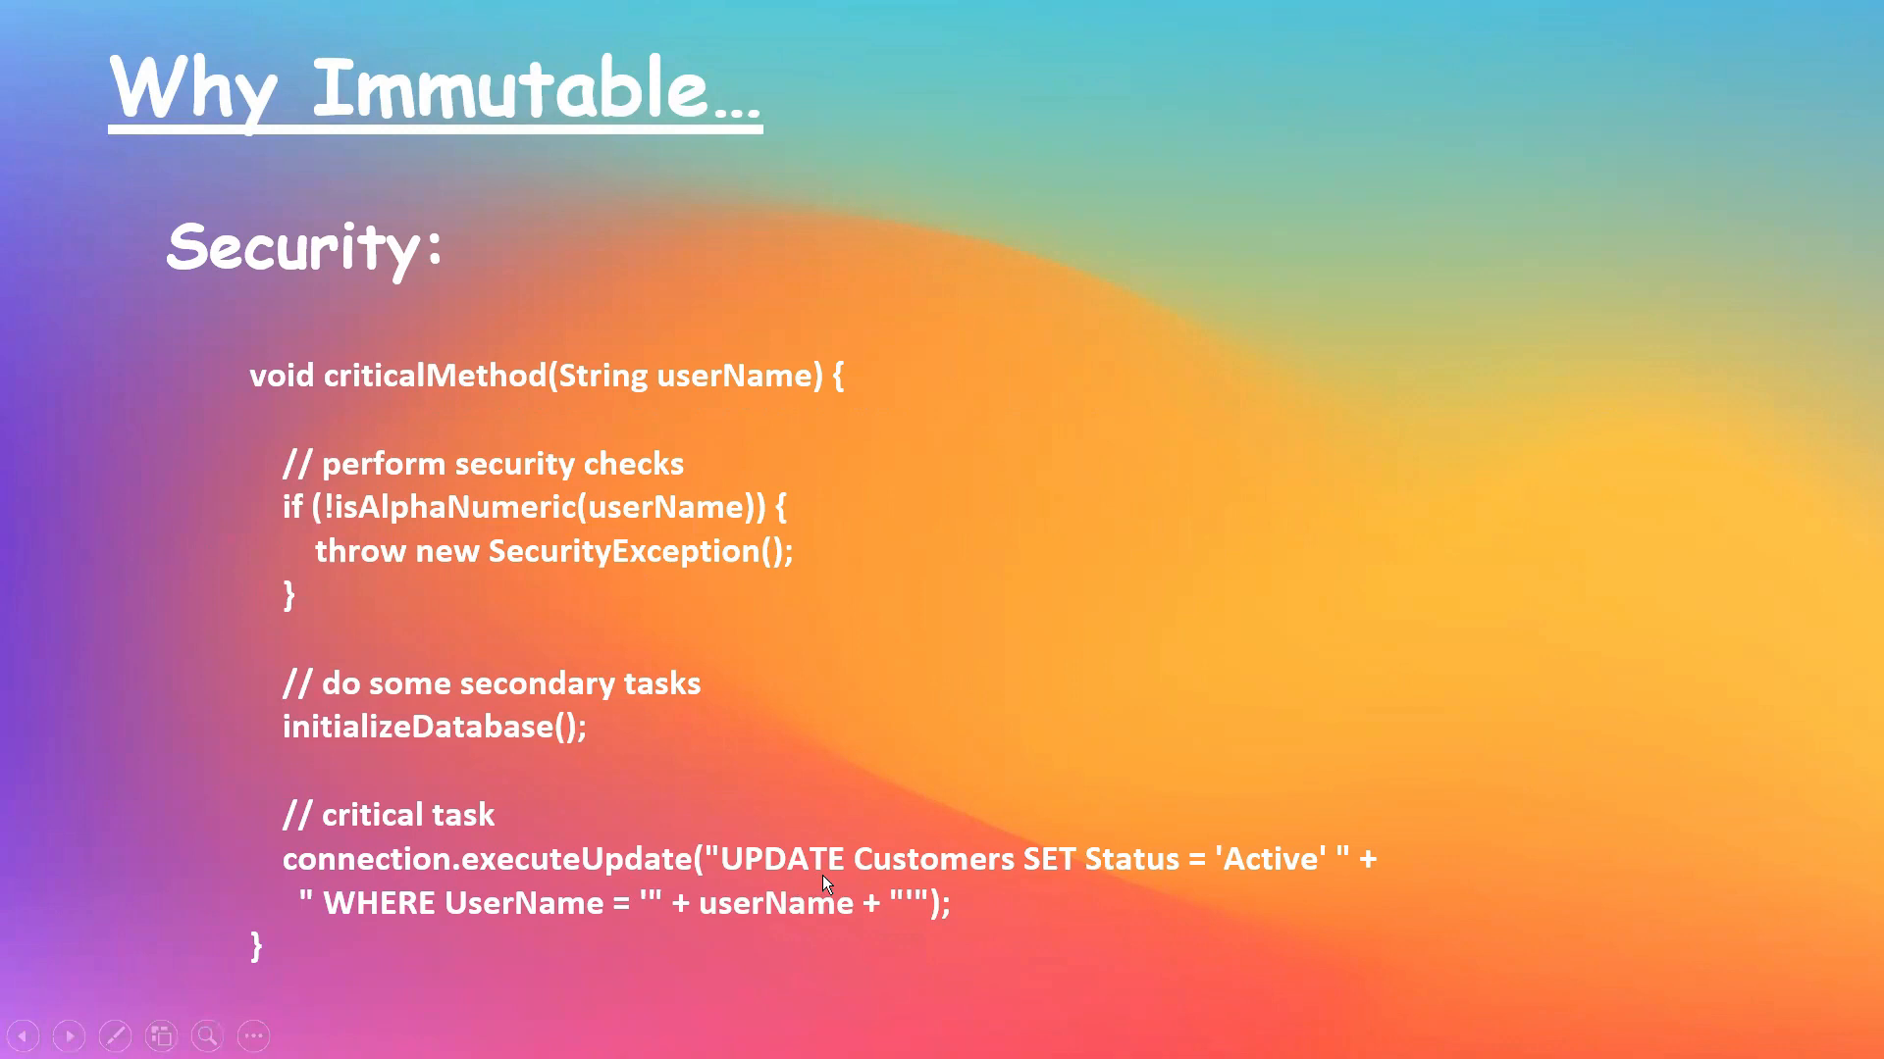
mouse_move(778, 904)
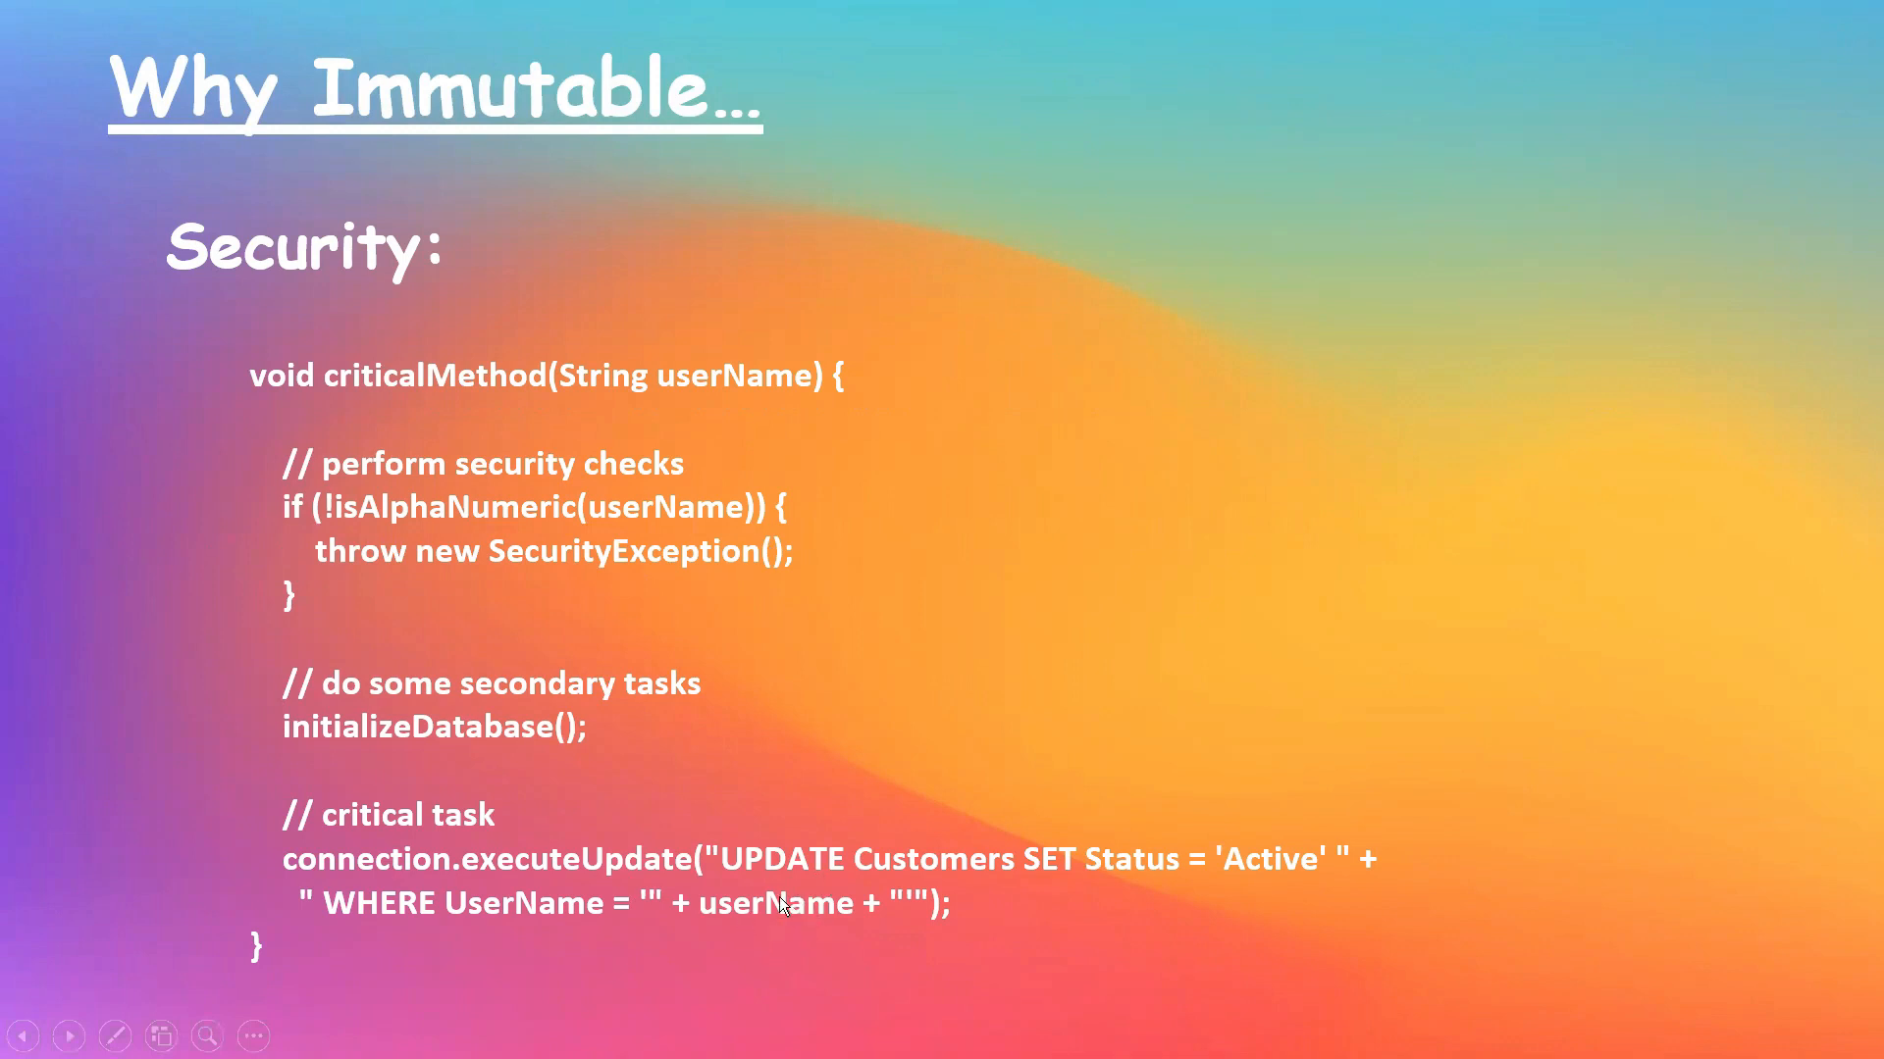
mouse_move(555, 763)
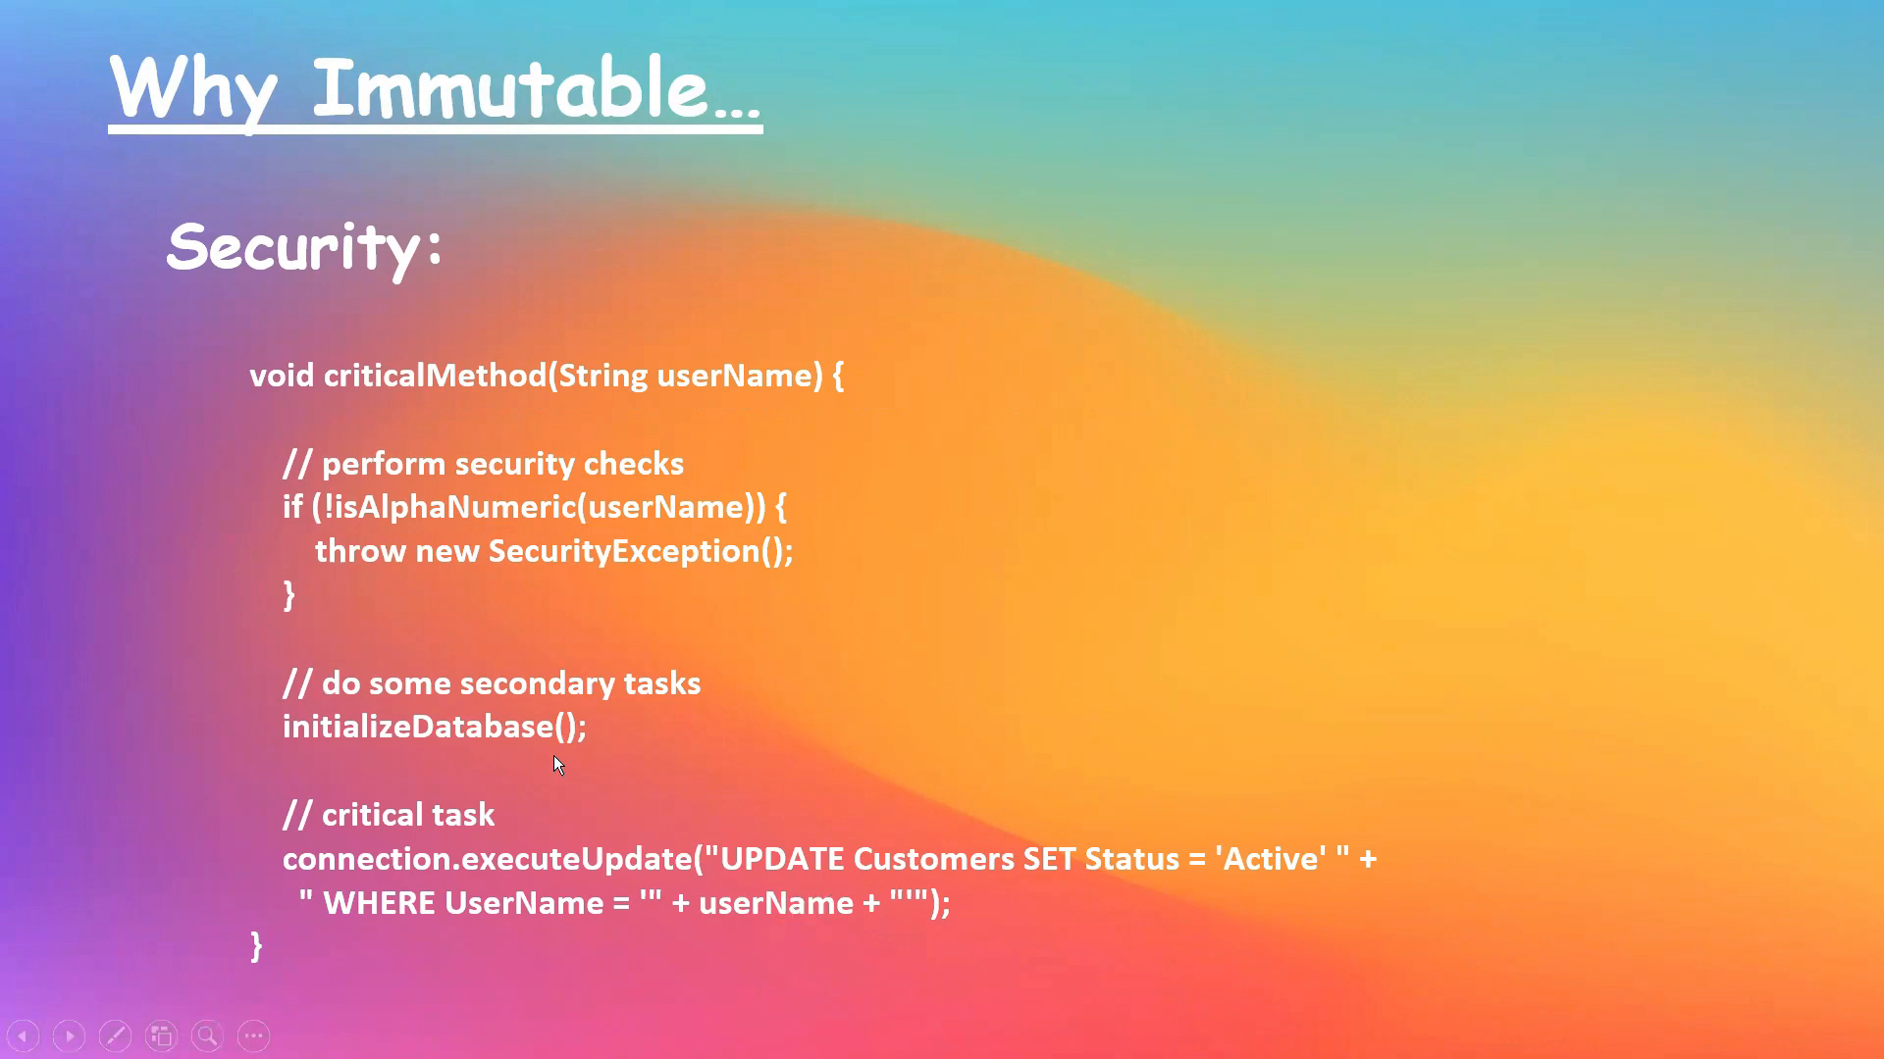
mouse_move(336, 753)
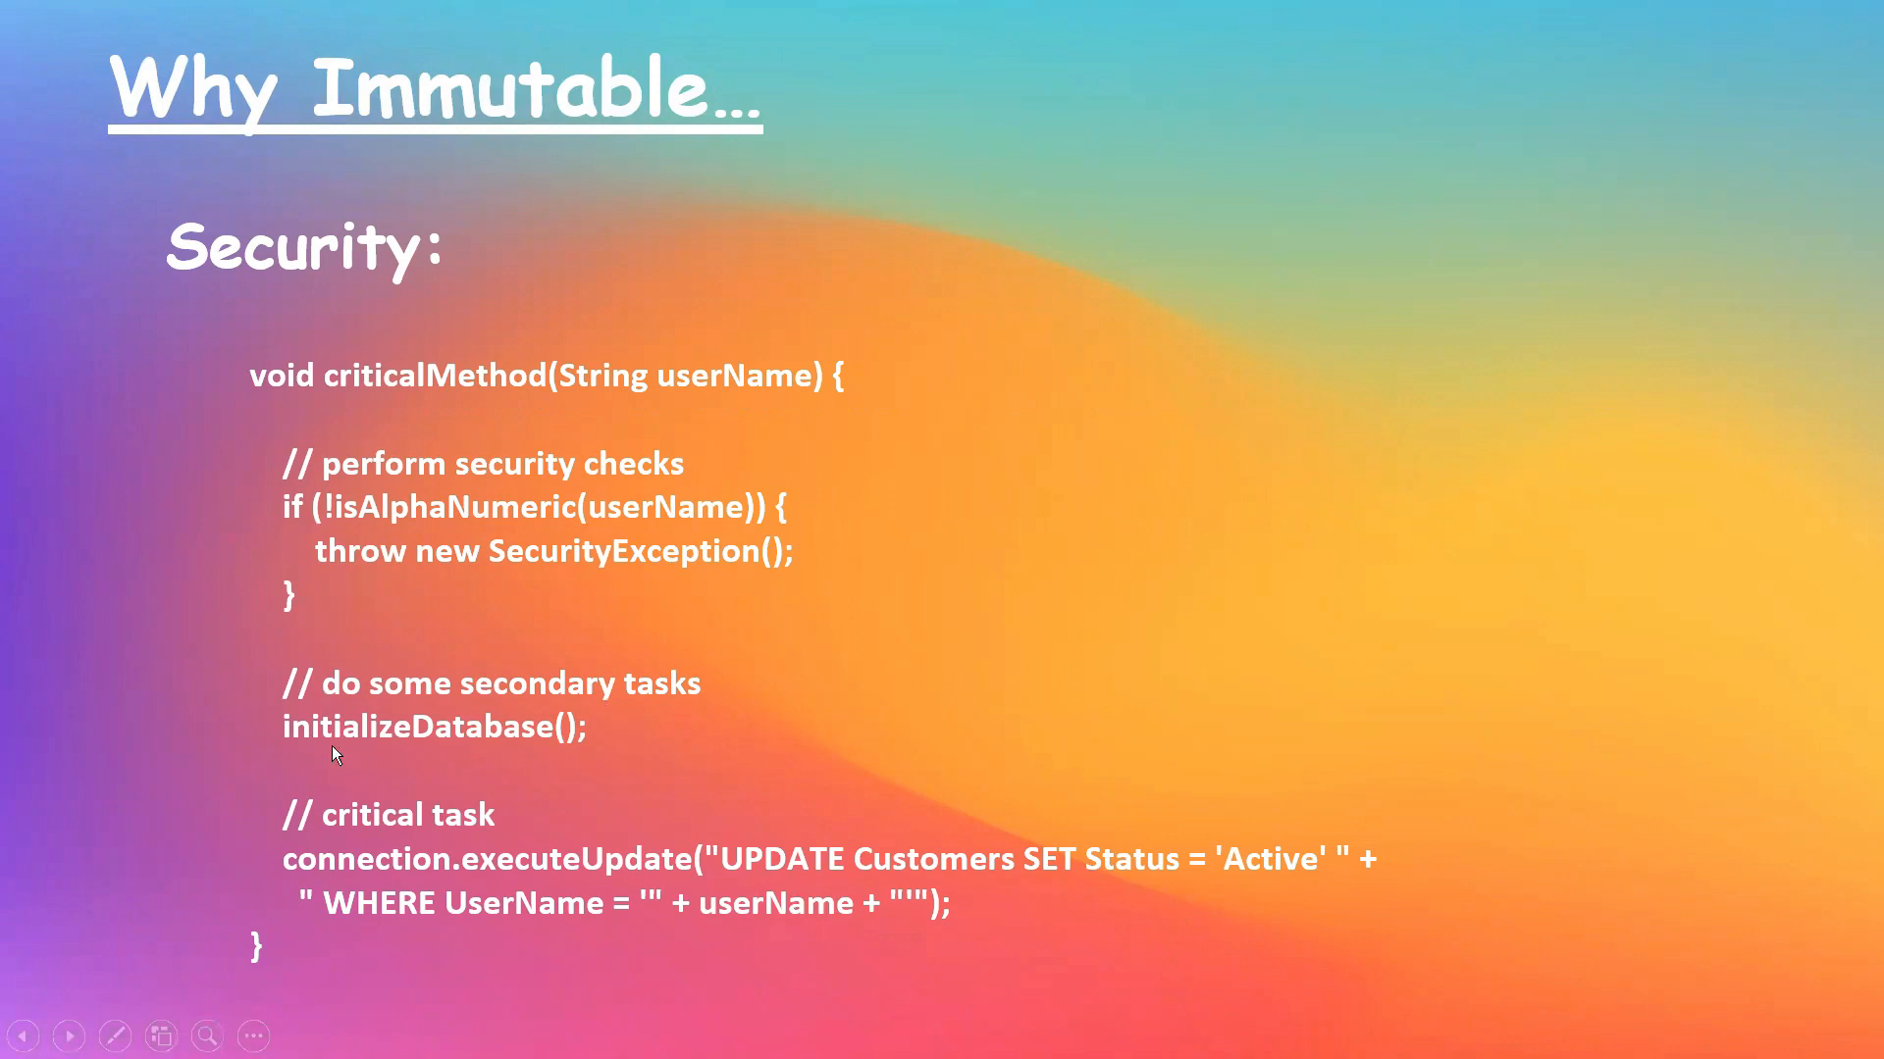
mouse_move(805, 901)
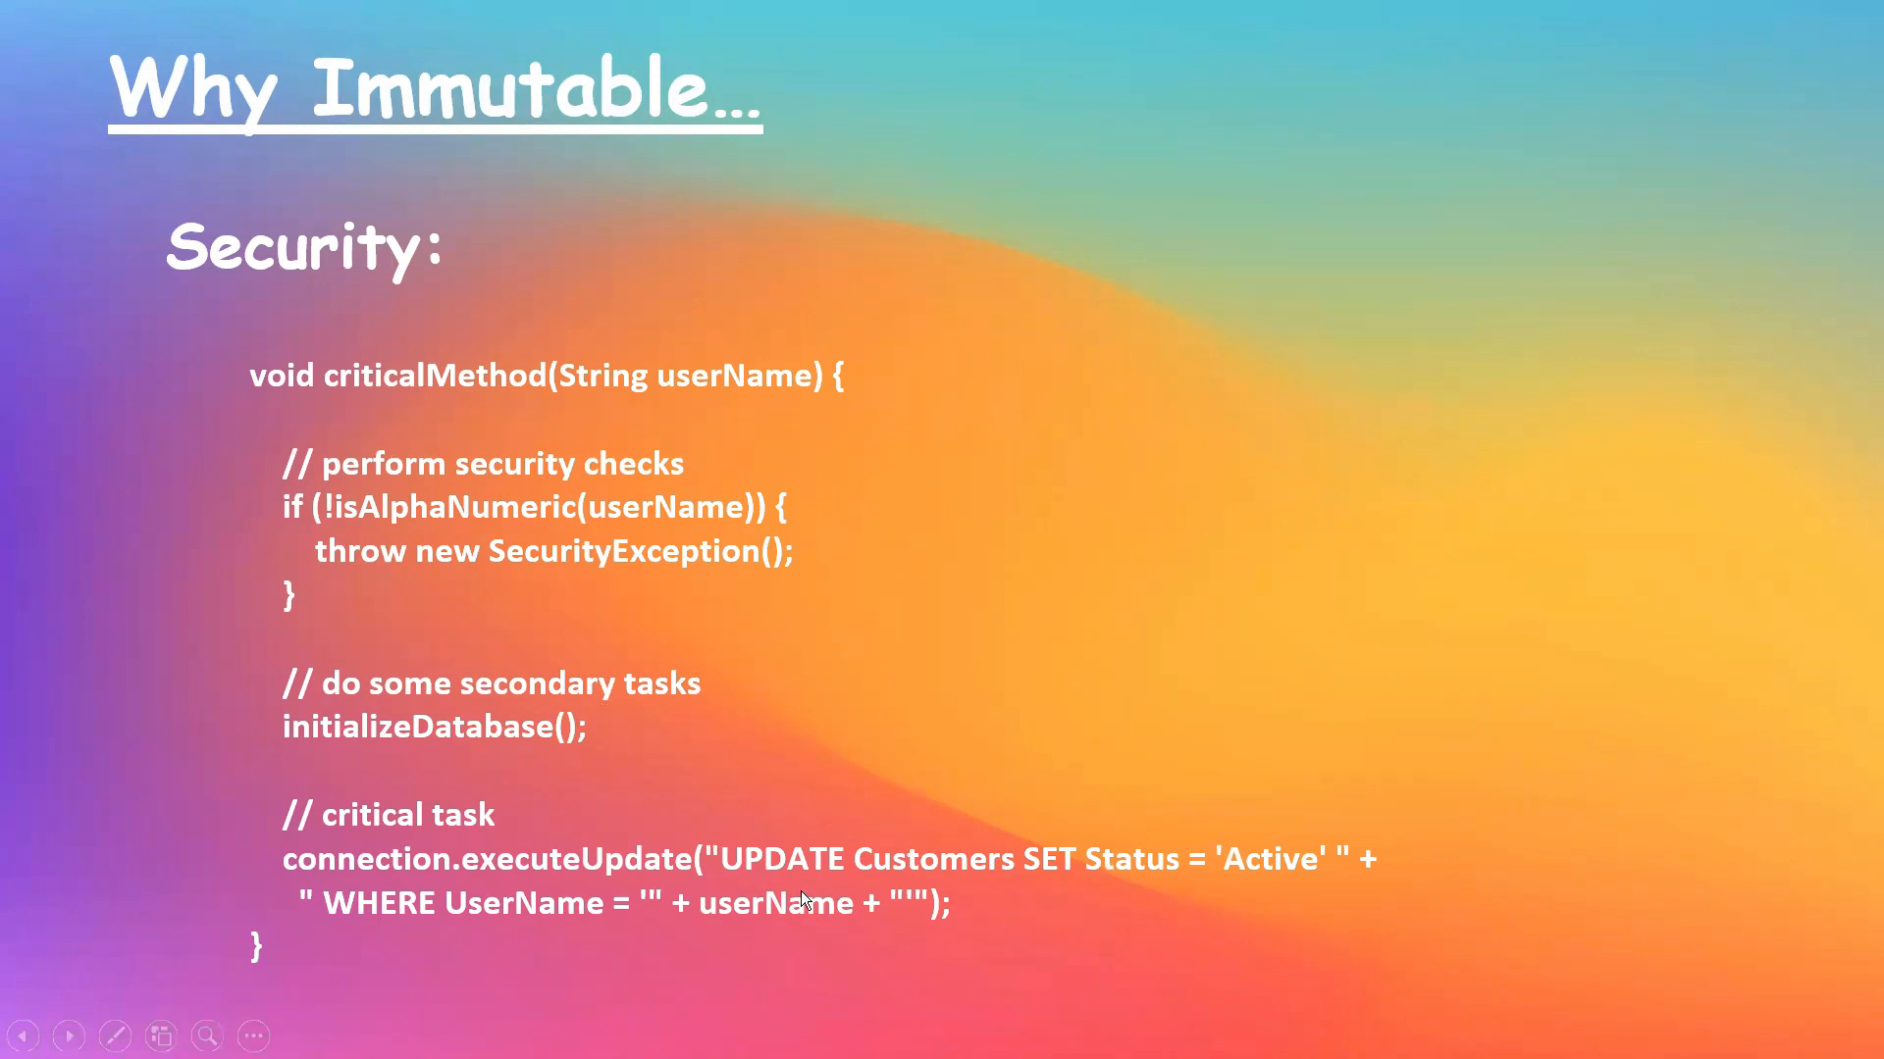
mouse_move(702, 771)
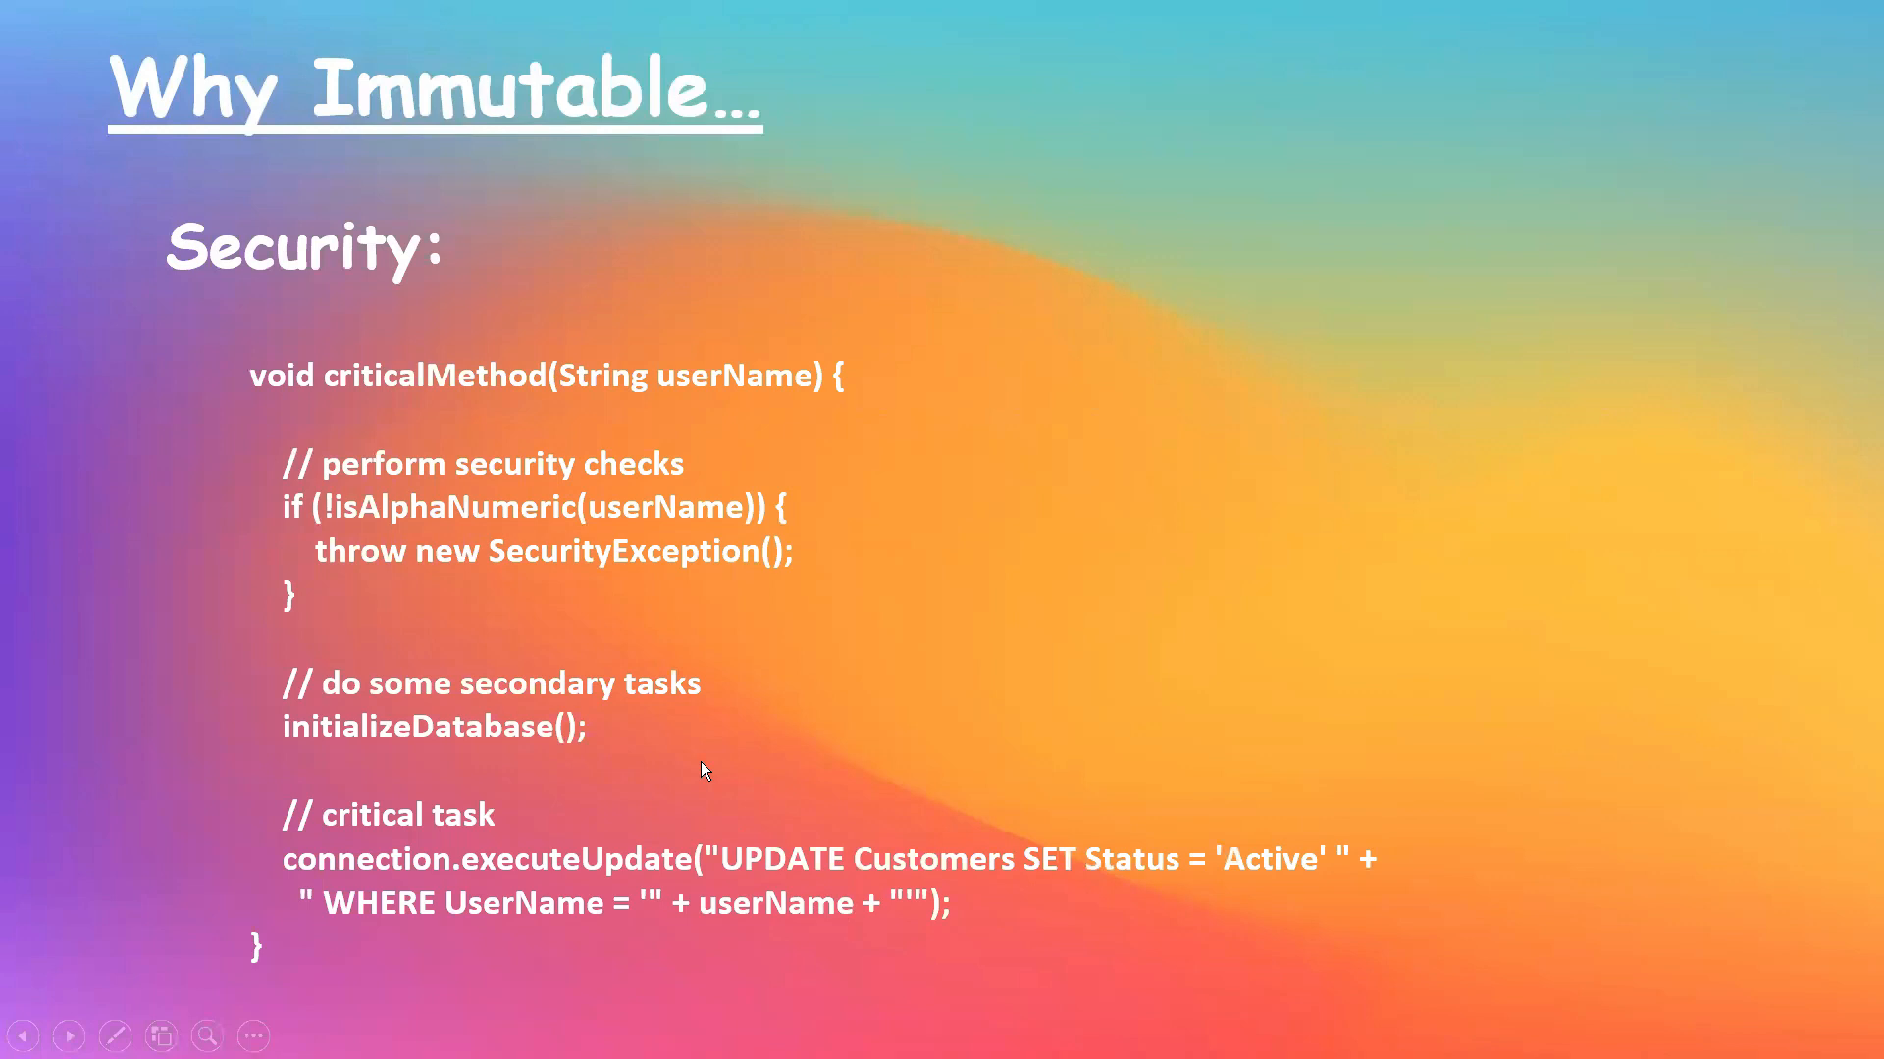
mouse_move(736, 426)
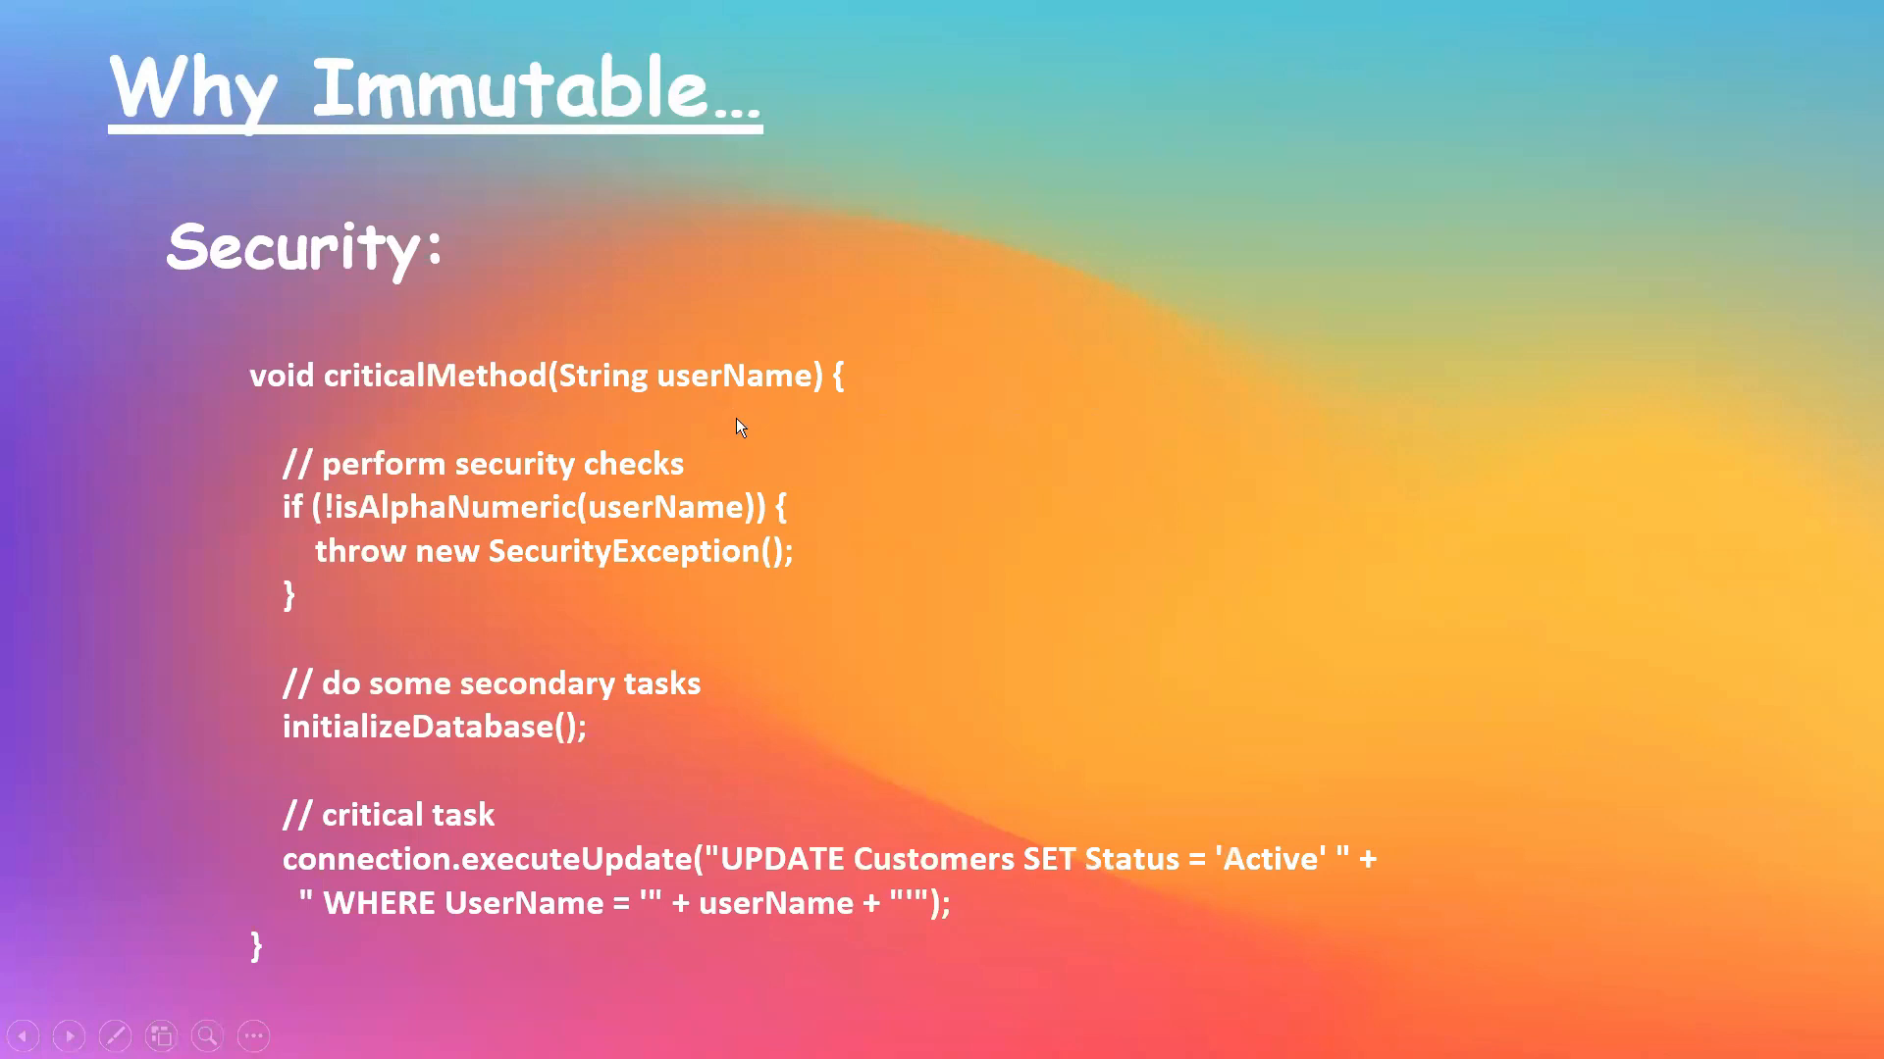
mouse_move(887, 671)
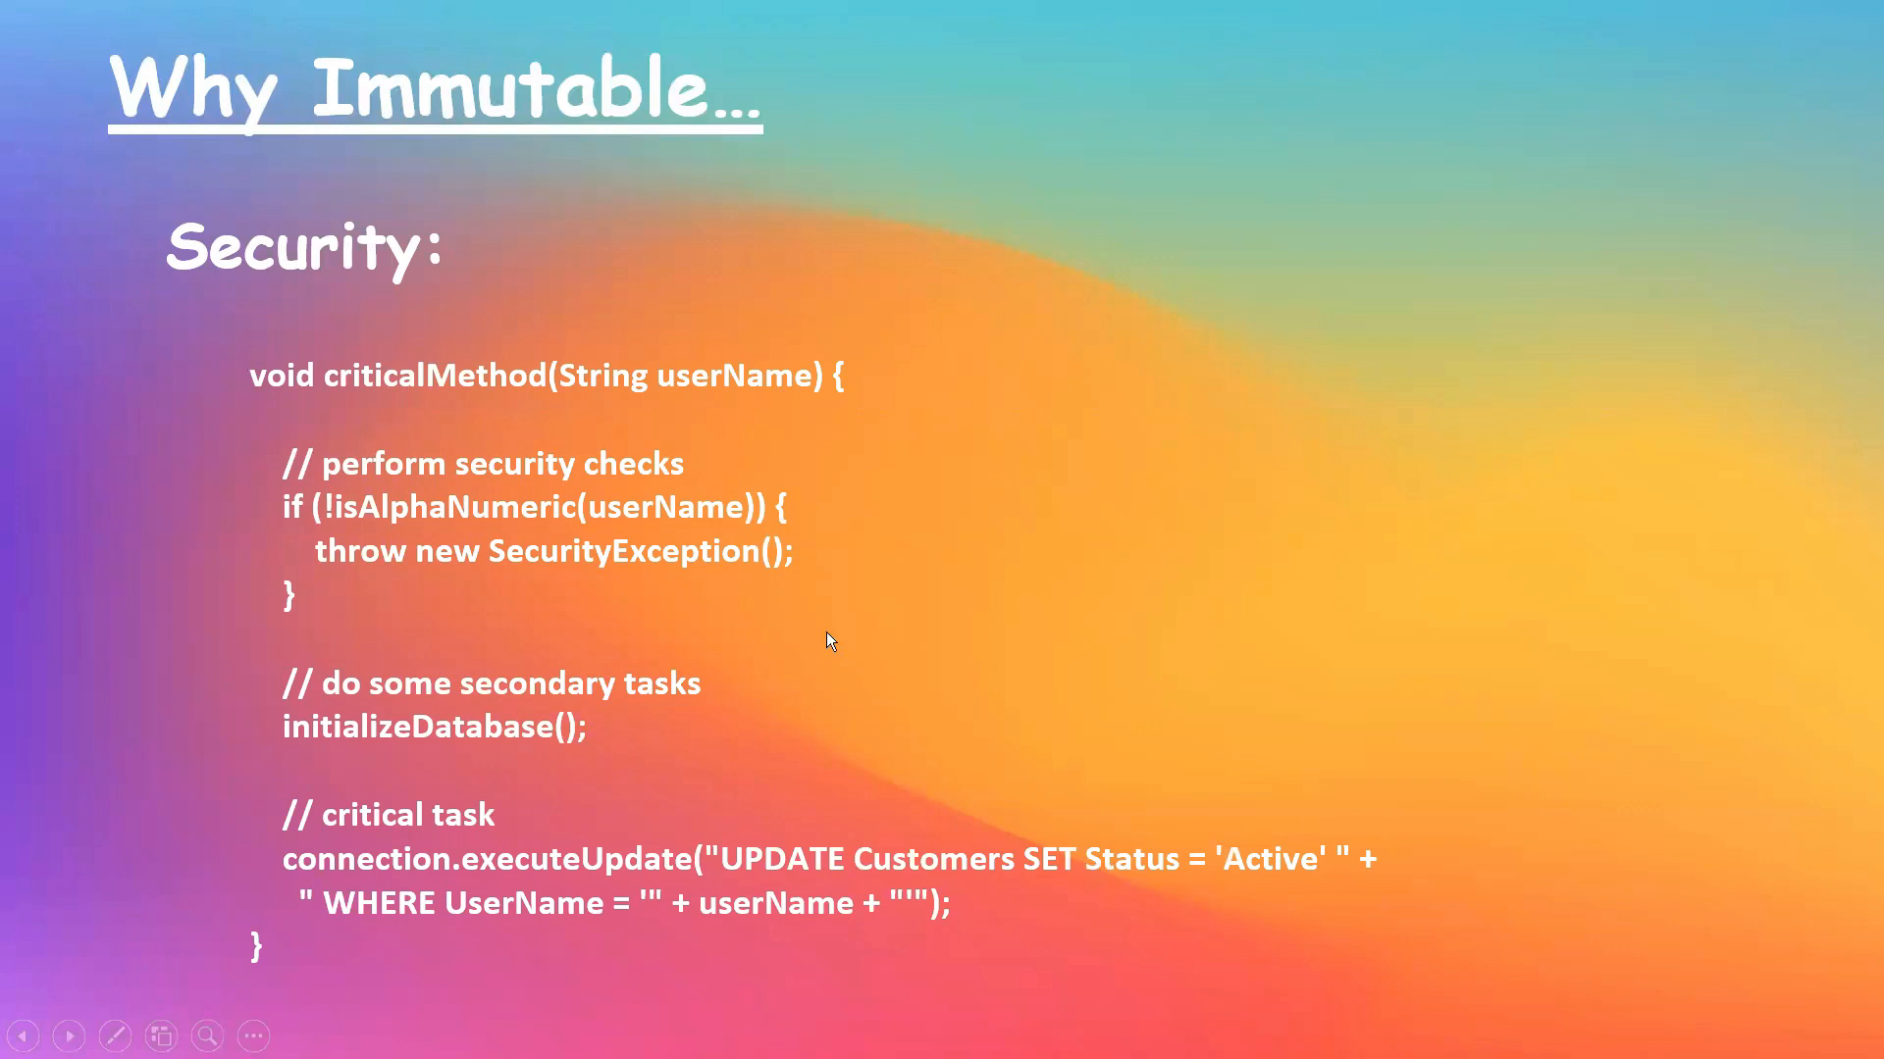
mouse_move(864, 826)
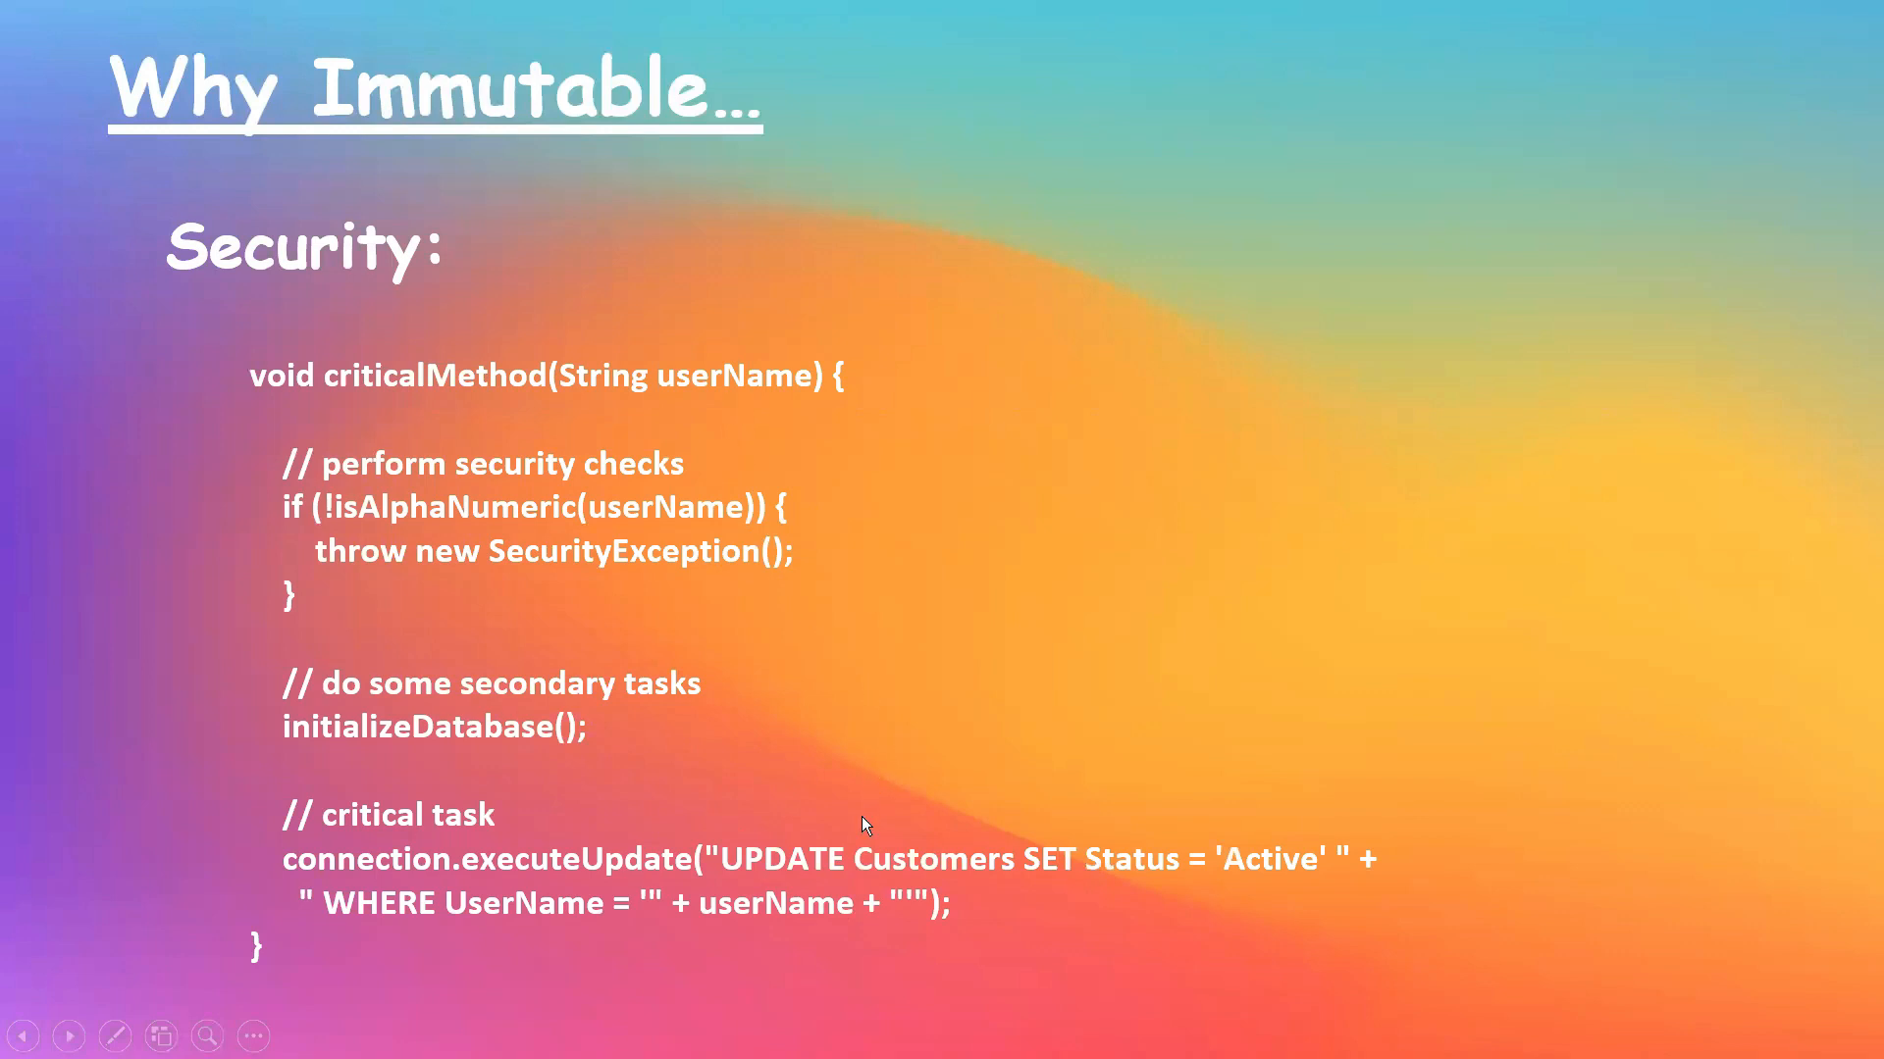